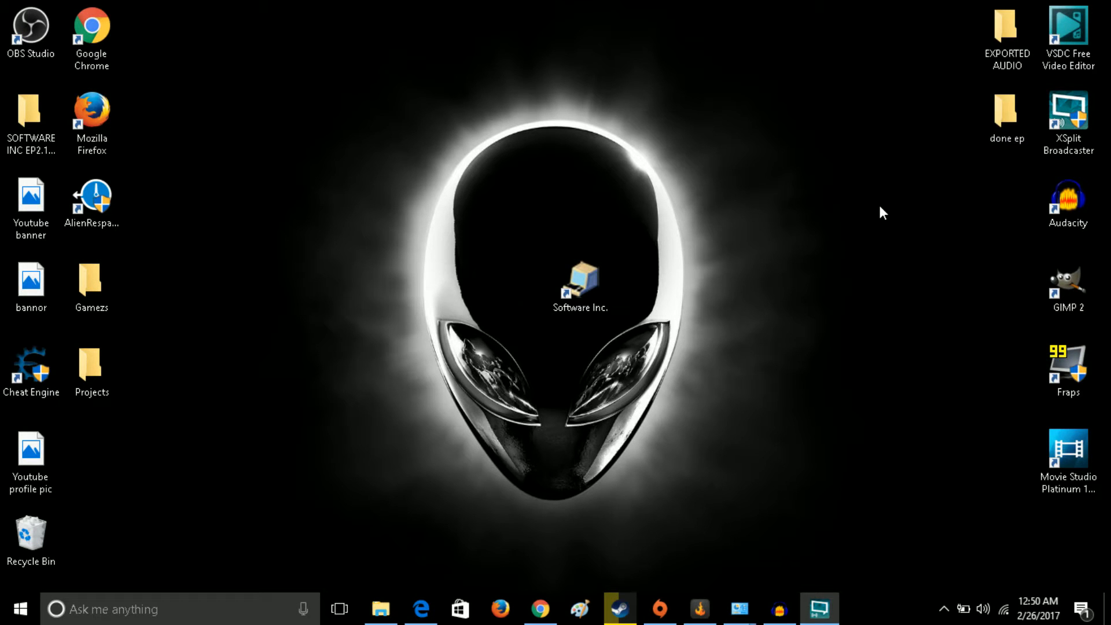
mouse_move(598, 347)
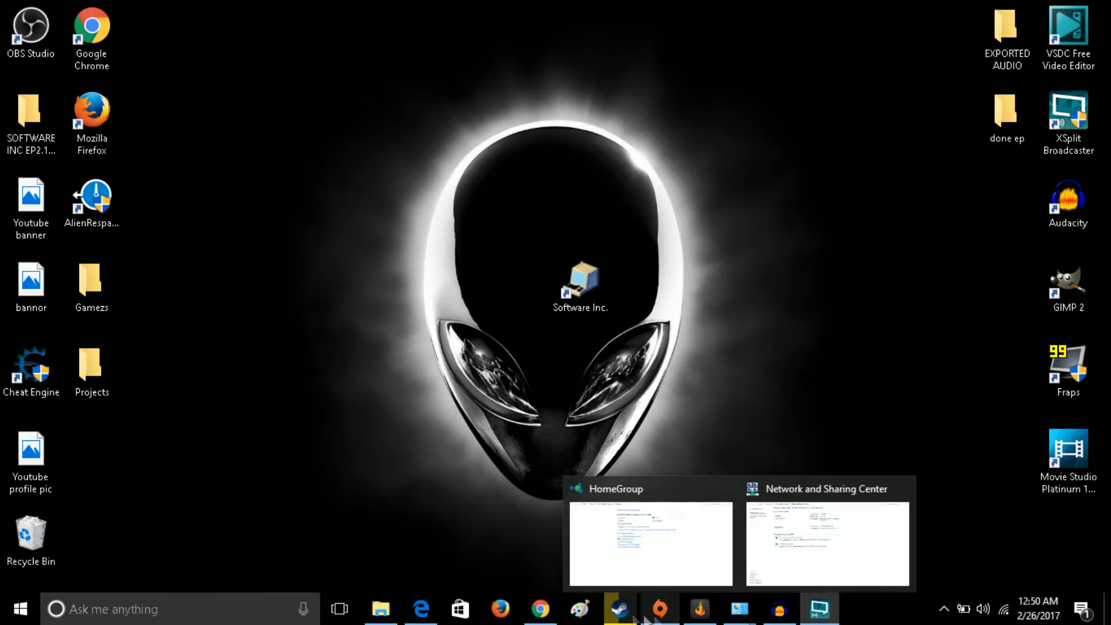
- Browse the full list of all 535 Software Inc. Workshop items, sorted by most subscribed
left_click(618, 609)
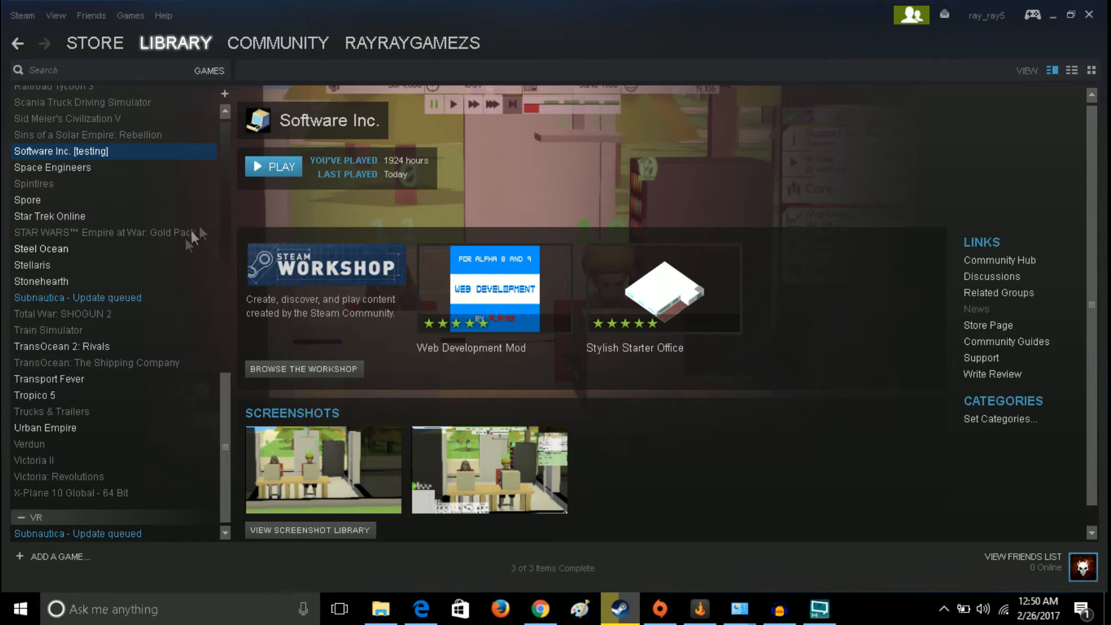
left_click(303, 368)
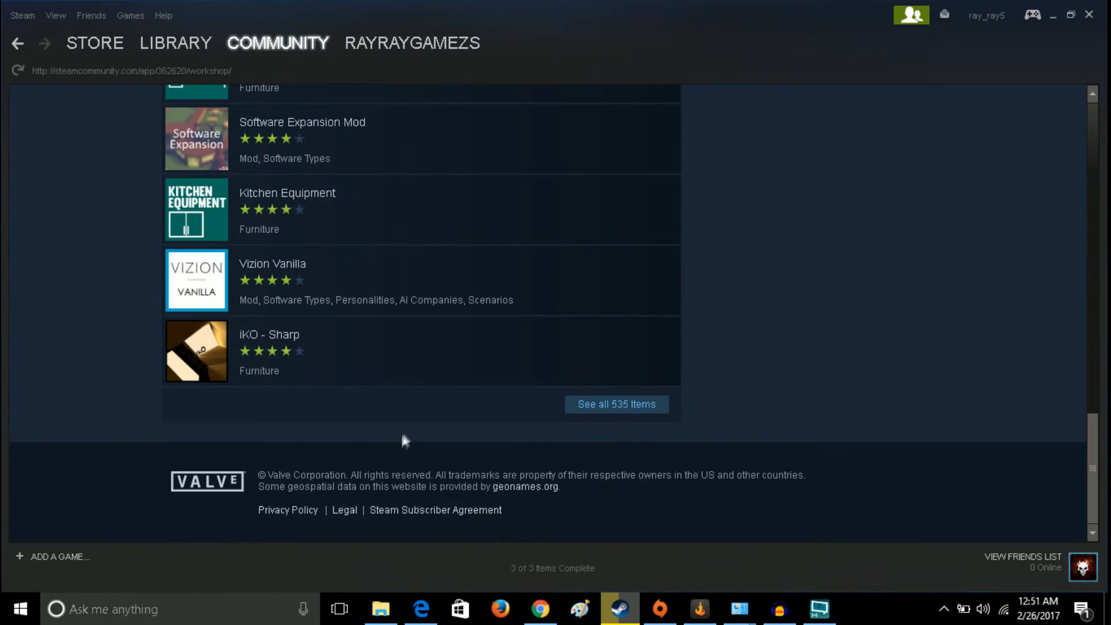
left_click(615, 403)
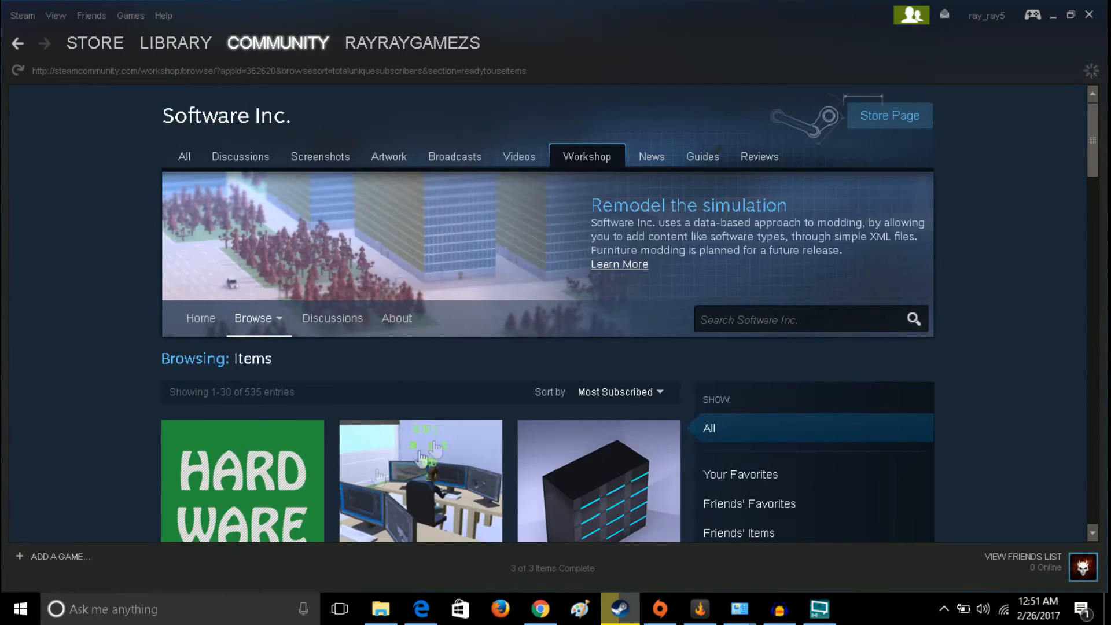
scroll("down", 3)
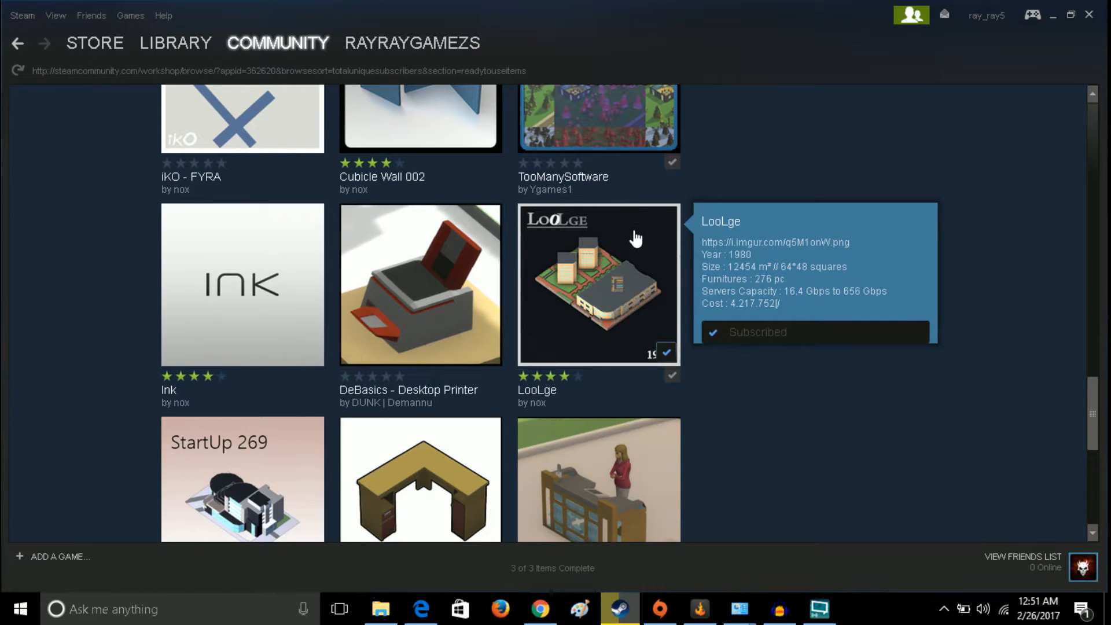
scroll("down", 3)
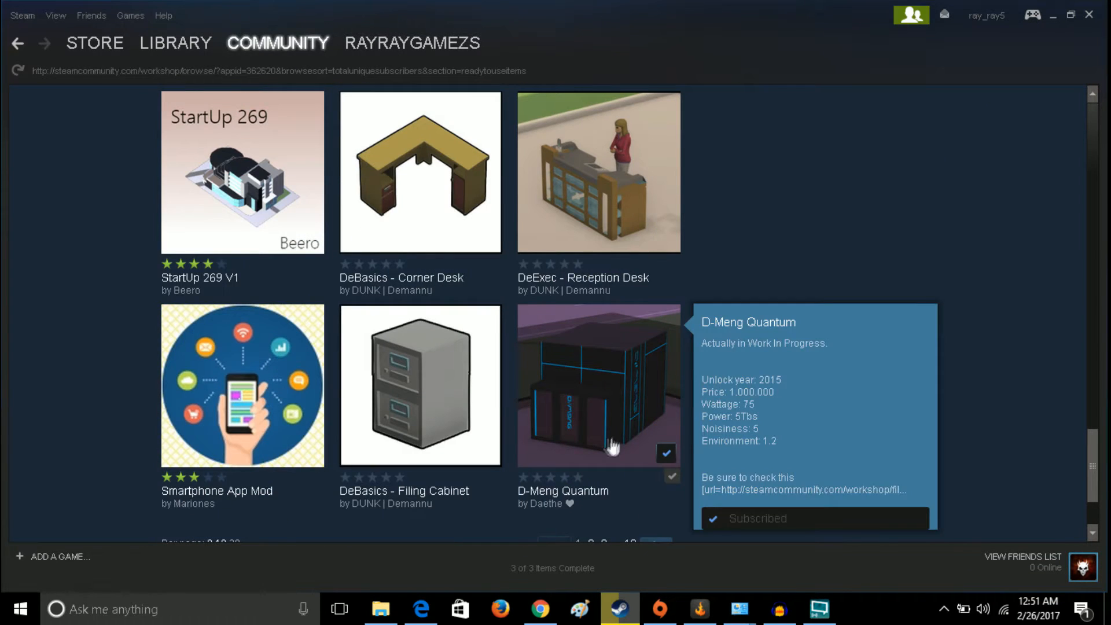
mouse_move(605, 509)
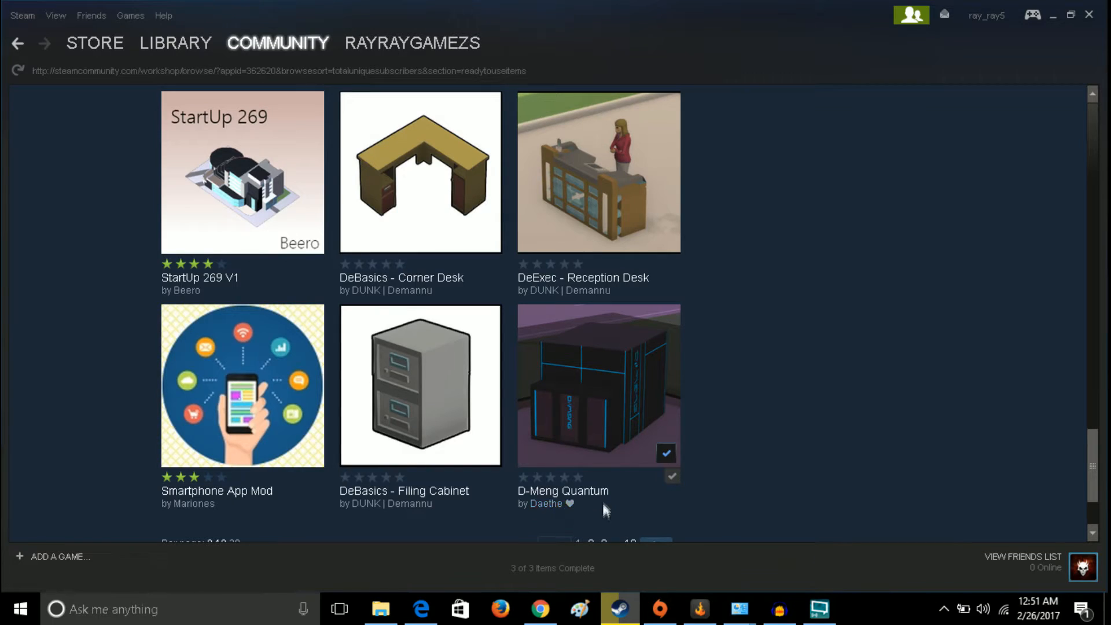
scroll("up", 3)
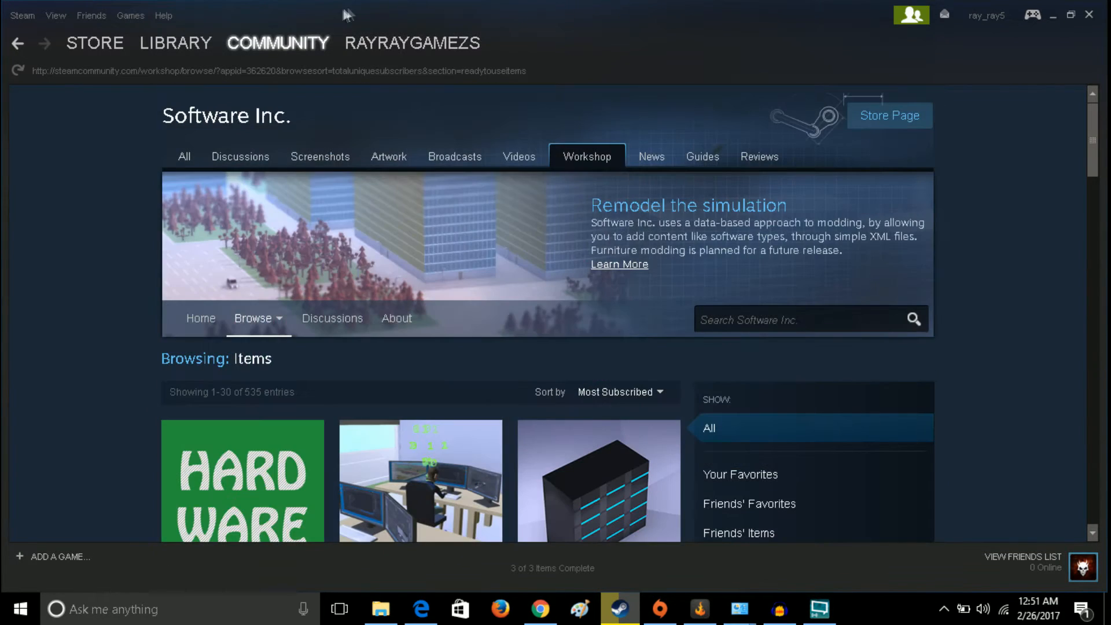
mouse_move(344, 13)
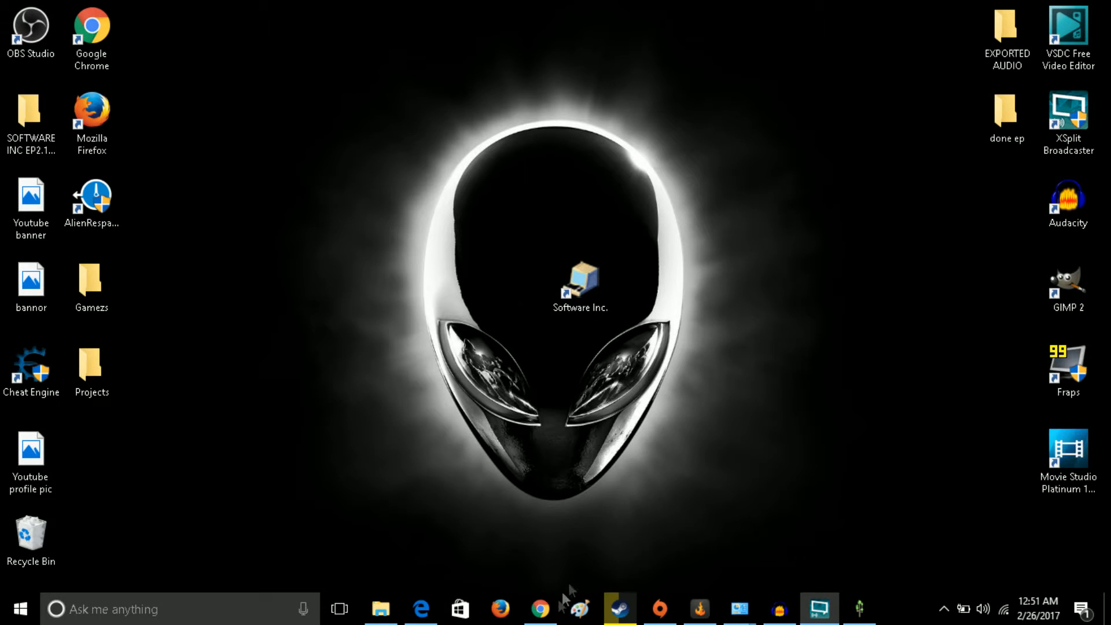
- Launch Software Inc. from its desktop shortcut to reach the main menu
double_click(580, 279)
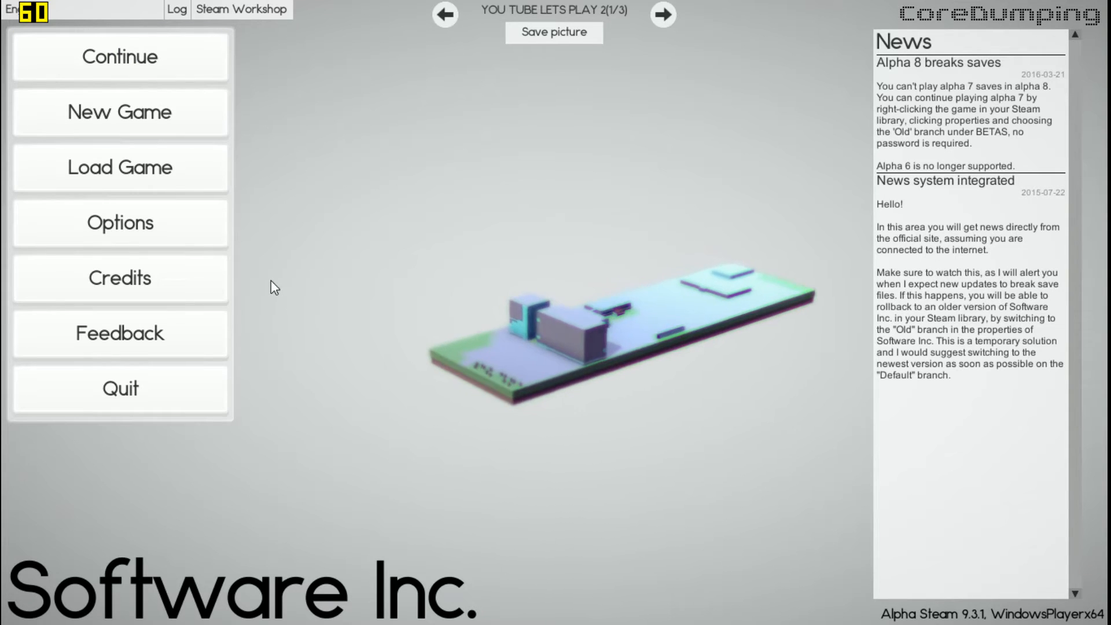
mouse_move(119, 112)
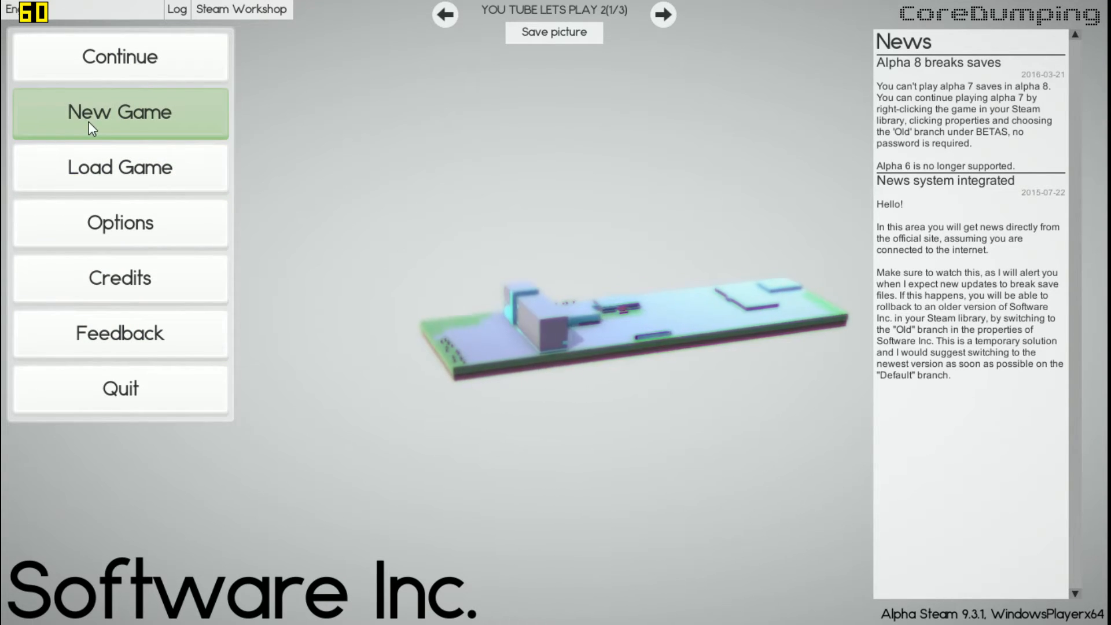
- Start a new free-play game setup with the TooManySoftware mod enabled
left_click(119, 112)
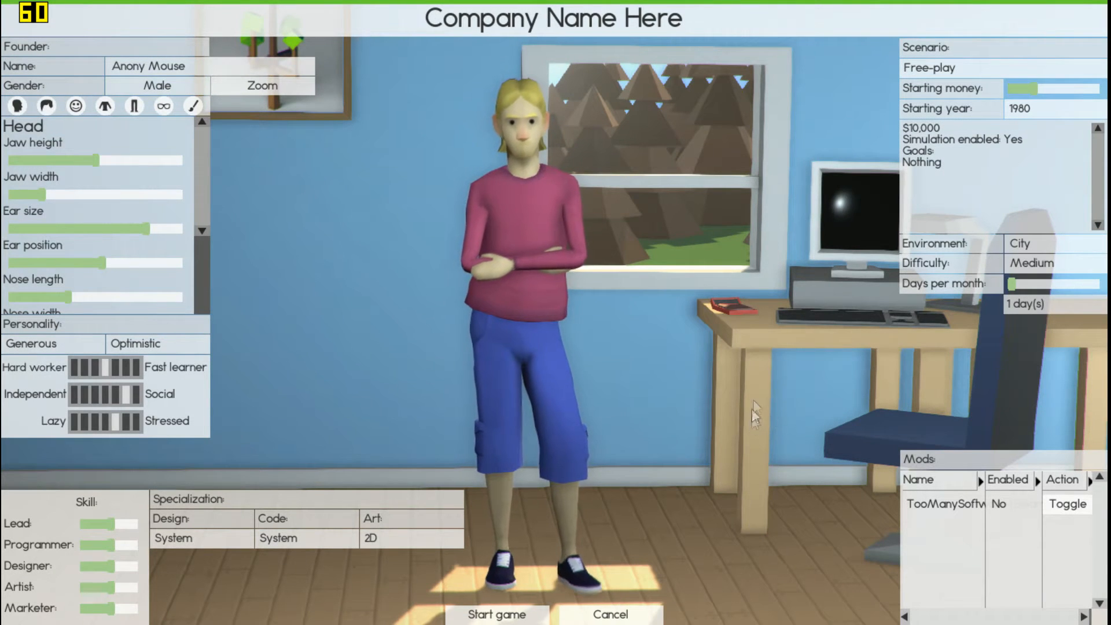
mouse_move(775, 399)
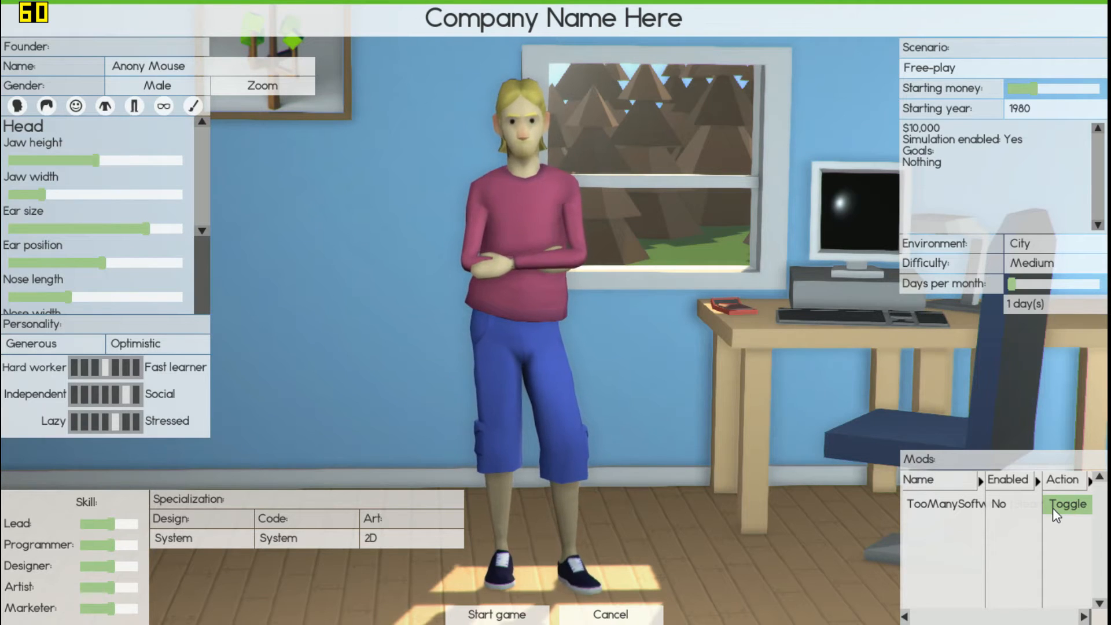
mouse_move(1005, 497)
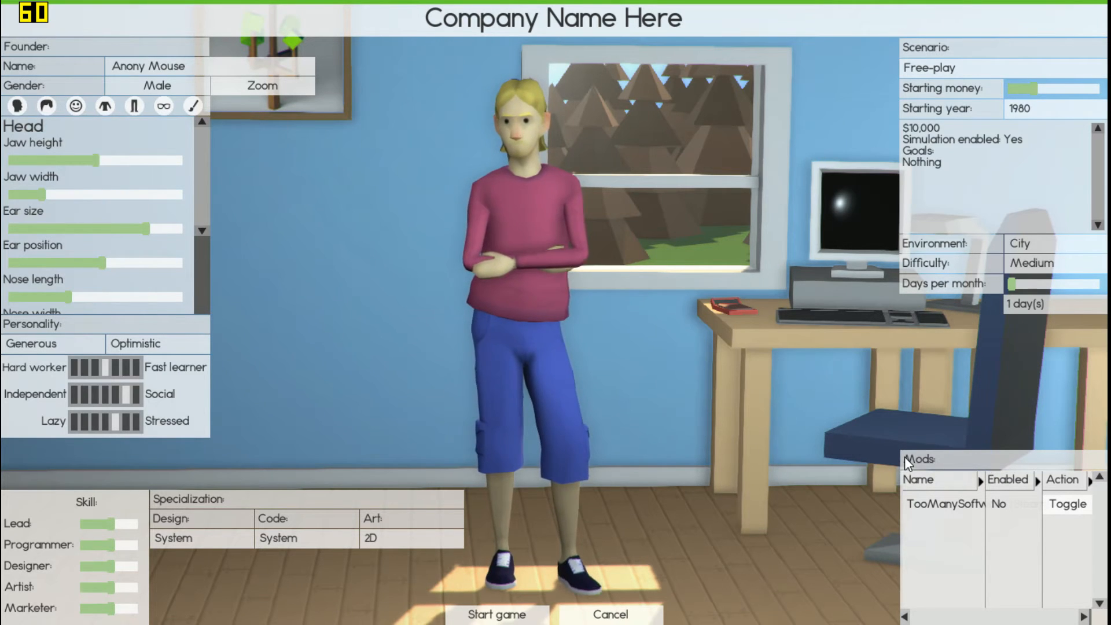
mouse_move(945, 524)
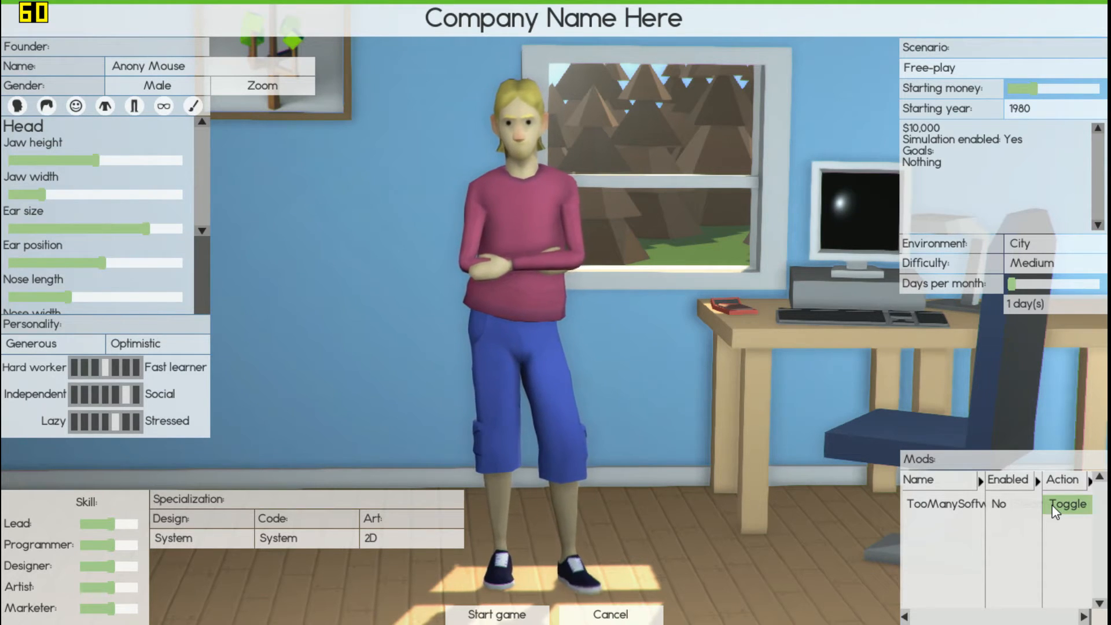
left_click(1068, 504)
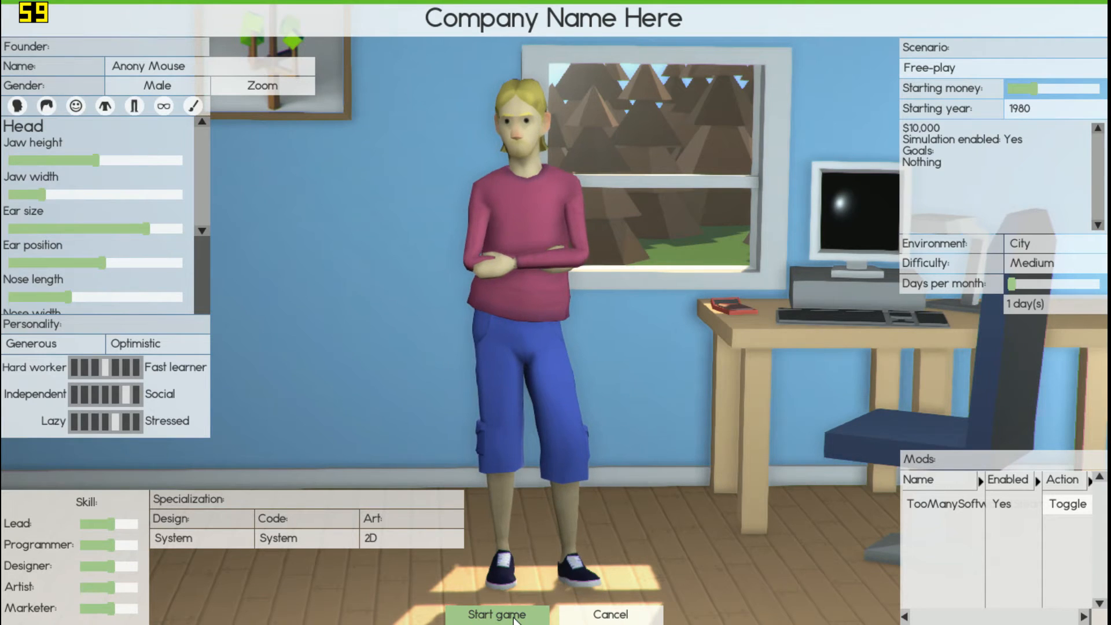
- Start the game, review the software types in a new design document, then enter build mode
left_click(496, 615)
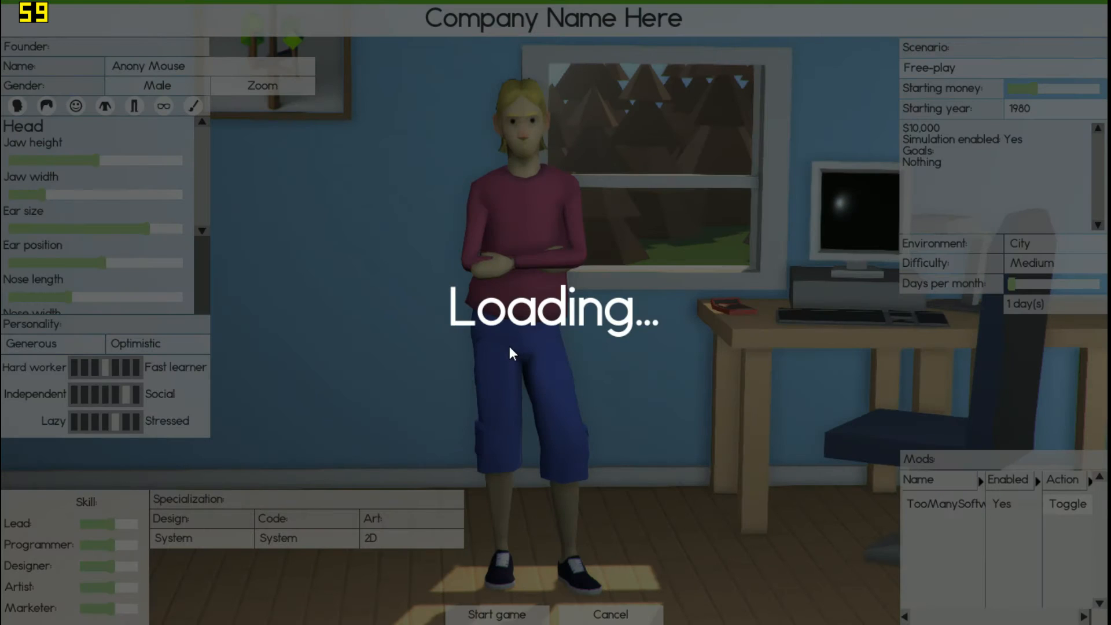
mouse_move(471, 358)
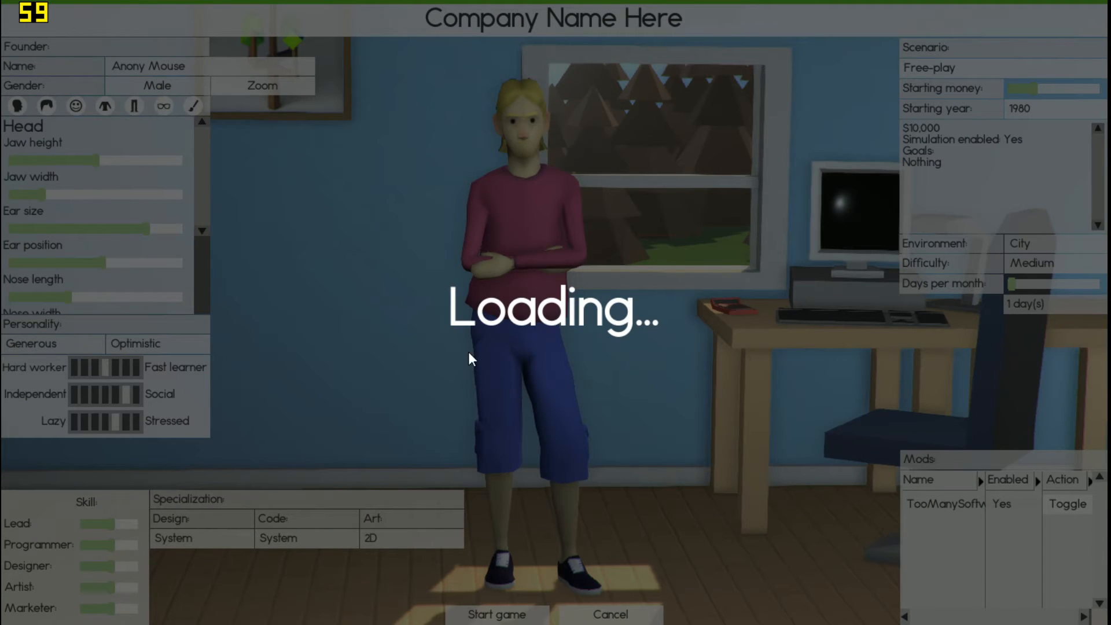
left_click(496, 614)
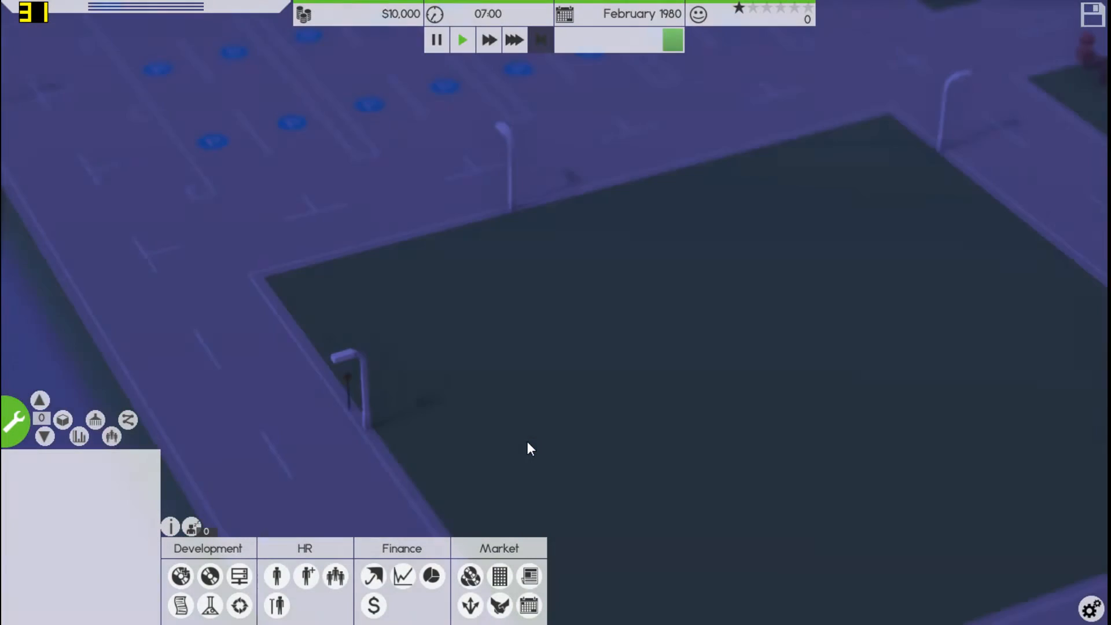
left_click(436, 40)
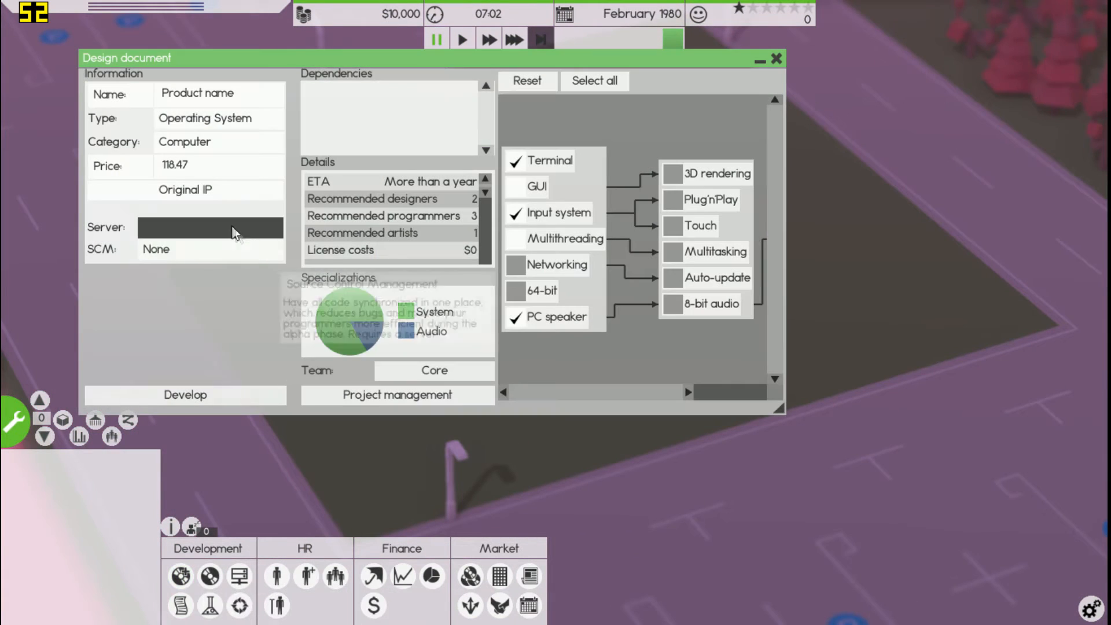
left_click(206, 141)
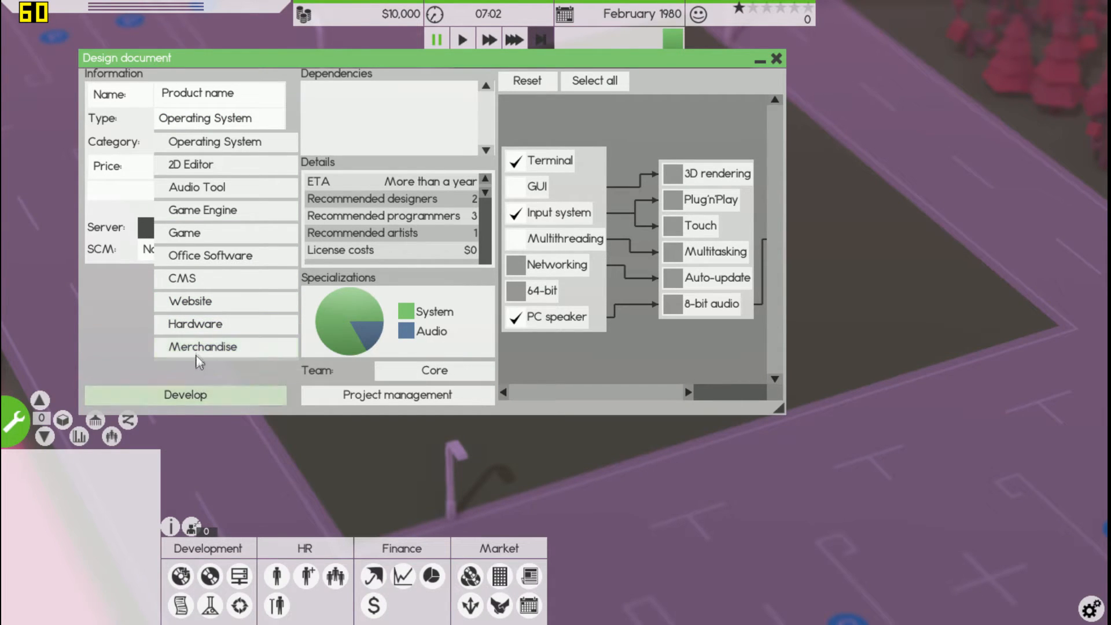
mouse_move(194, 324)
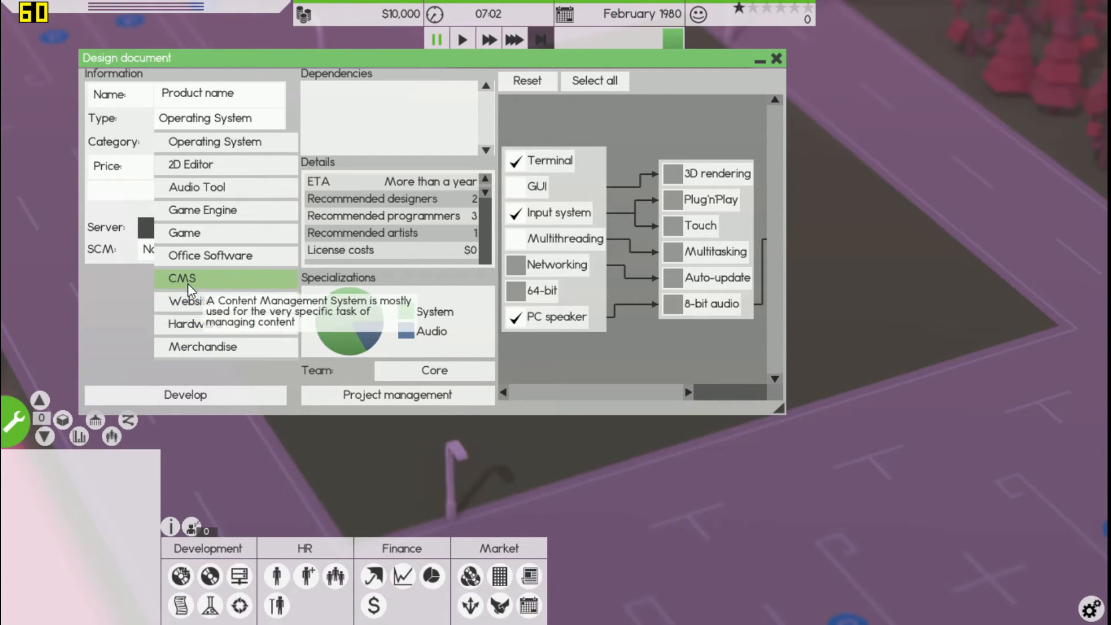
left_click(773, 58)
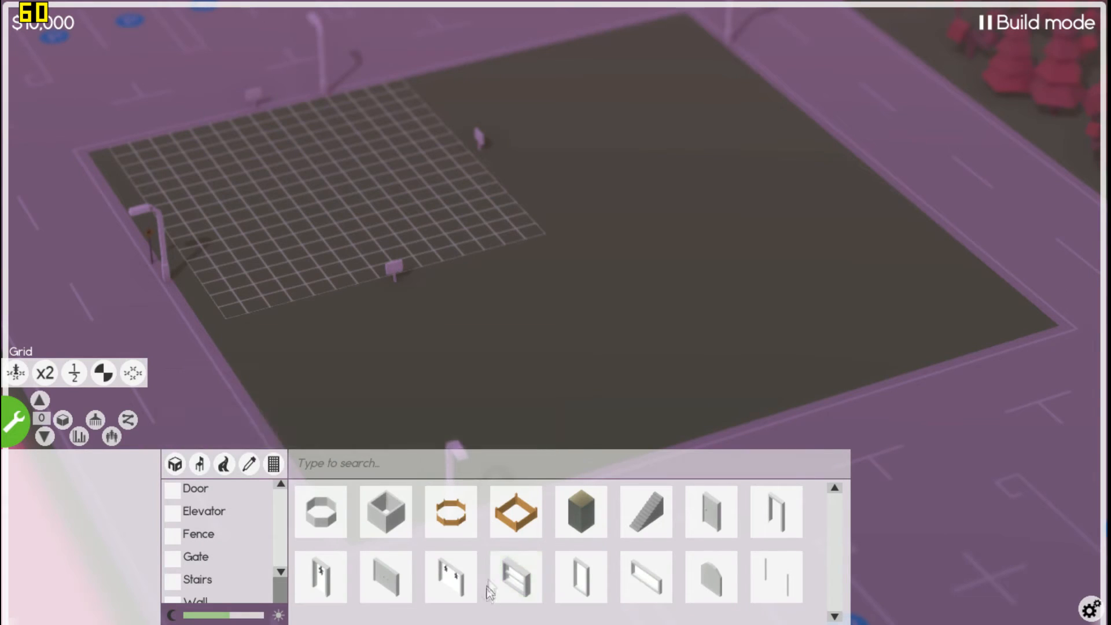
mouse_move(273, 464)
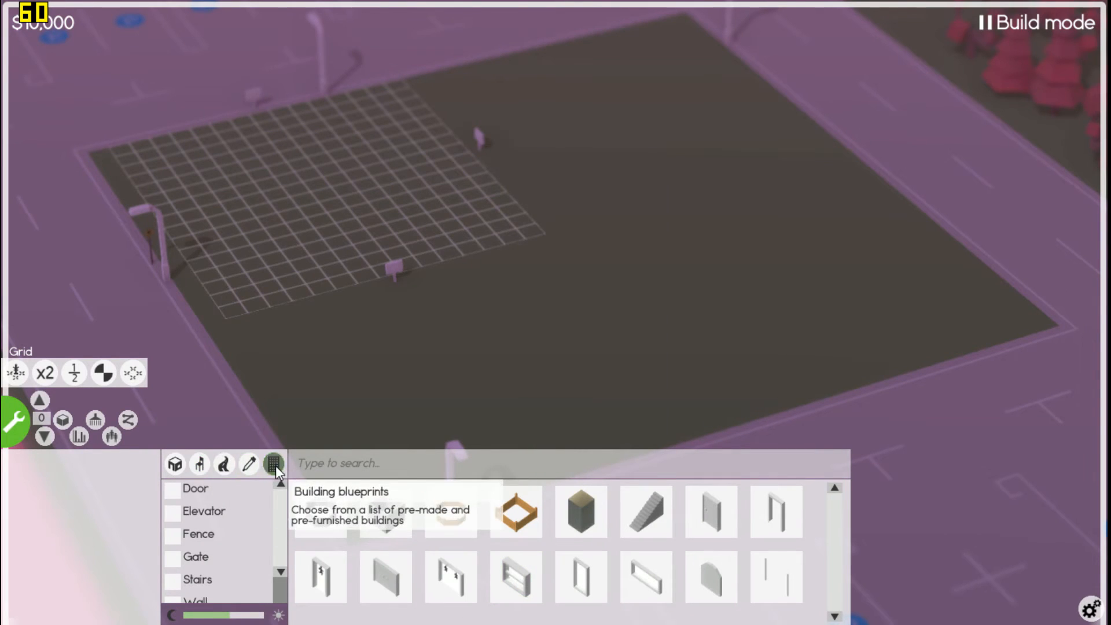
- Bring the LooLge blueprint into placement over the lot and rotate it
left_click(272, 464)
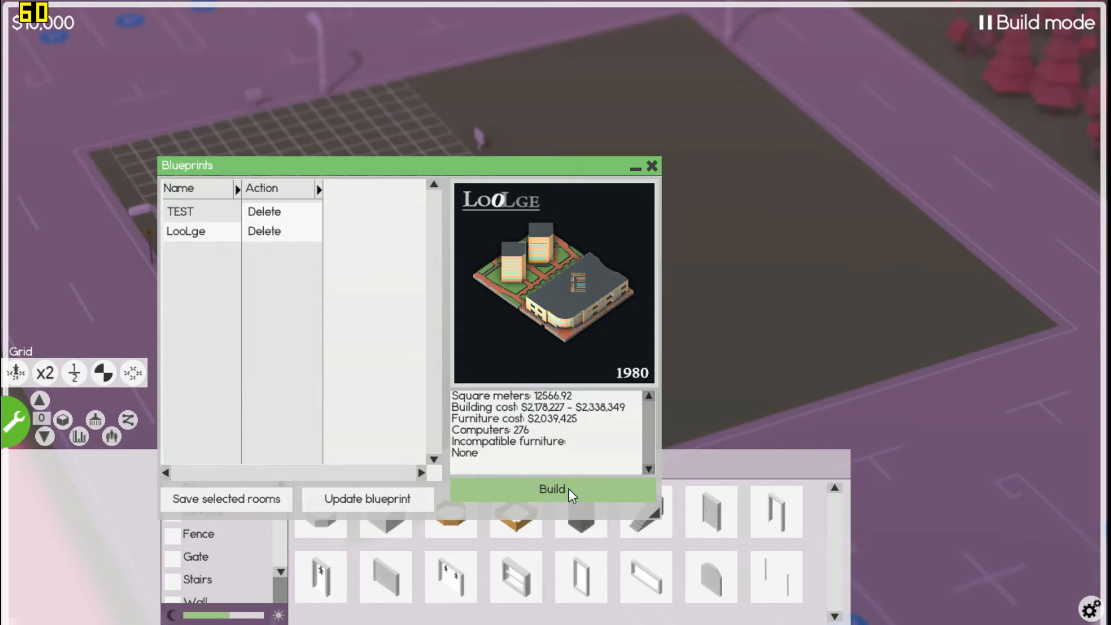
left_click(550, 488)
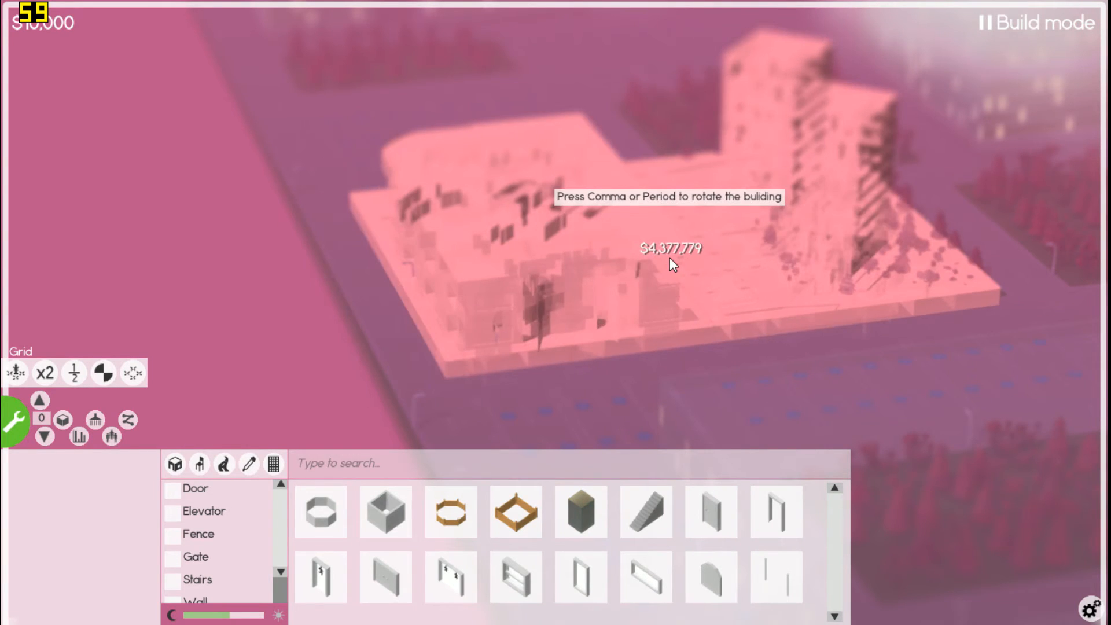
key("comma")
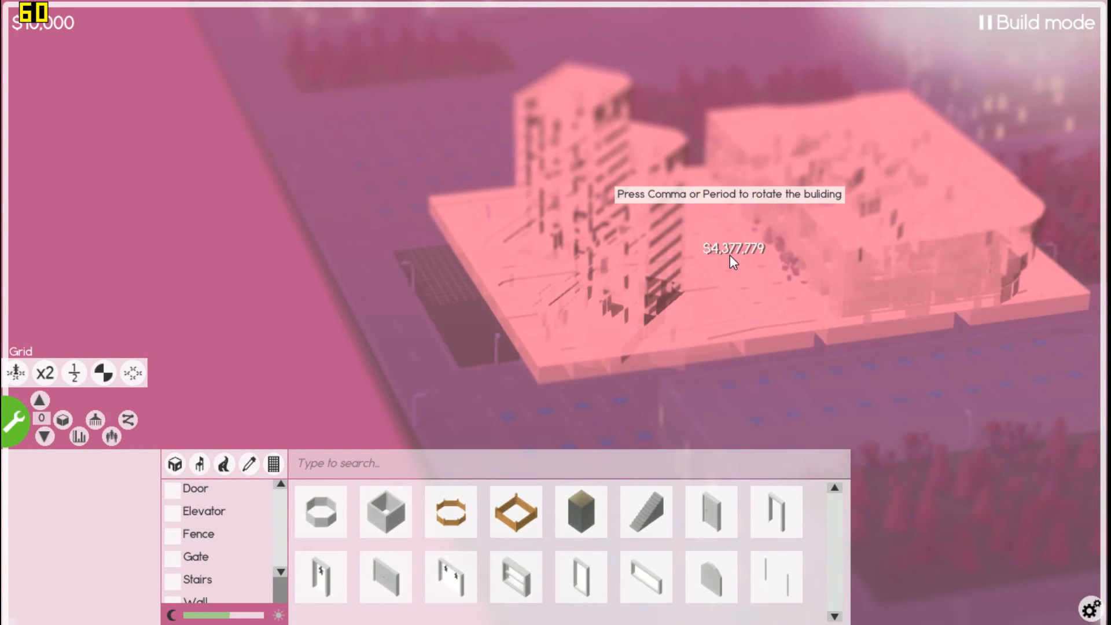
mouse_move(515, 511)
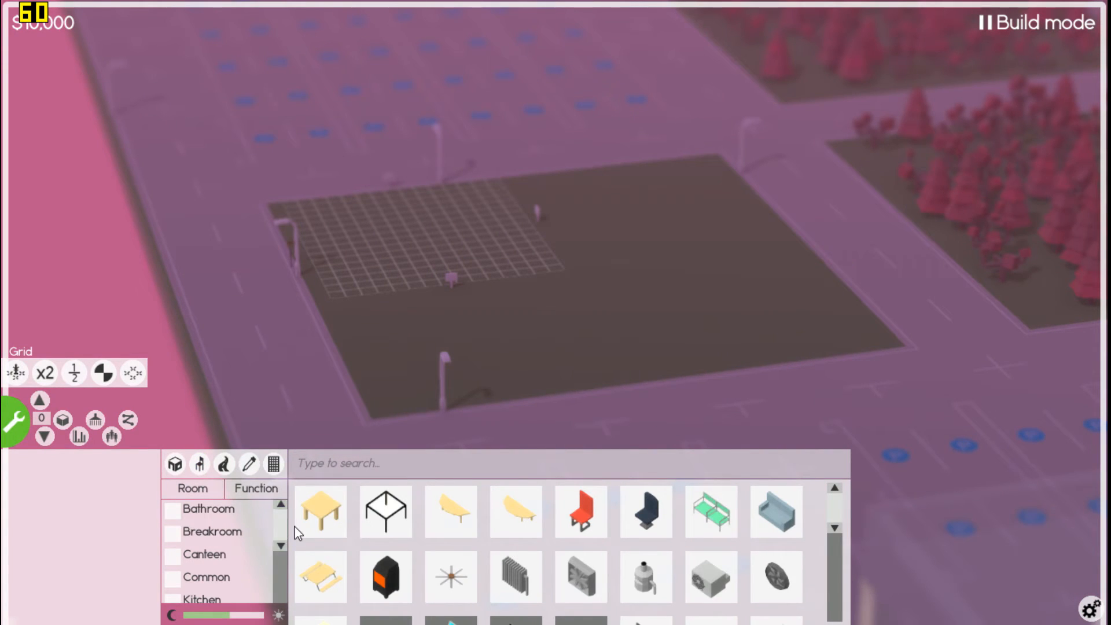
mouse_move(457, 453)
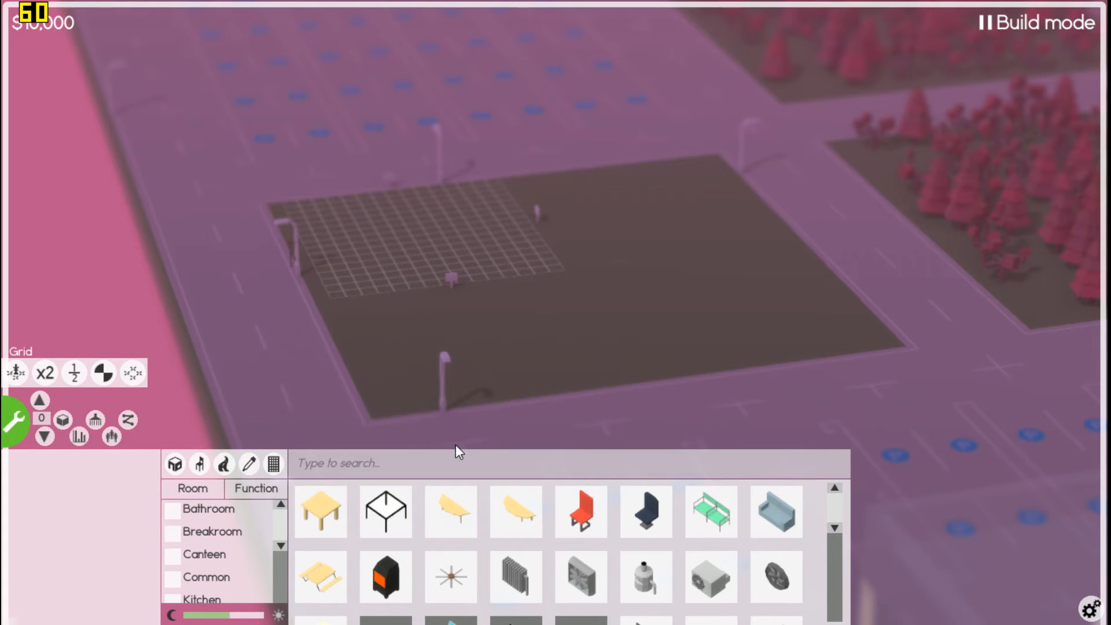
mouse_move(356, 247)
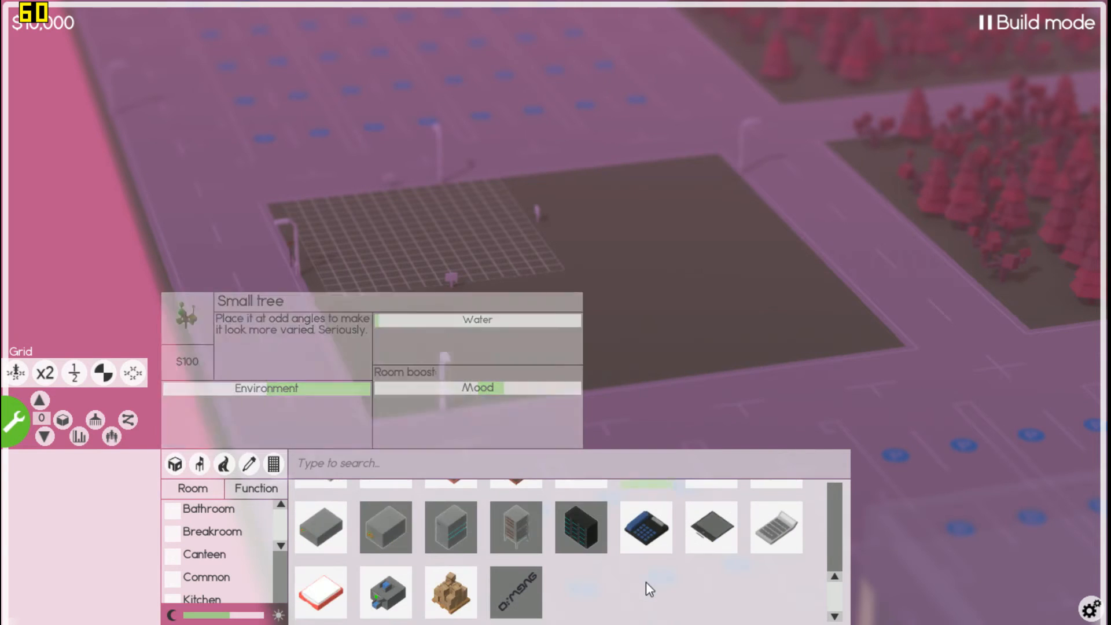
mouse_move(516, 593)
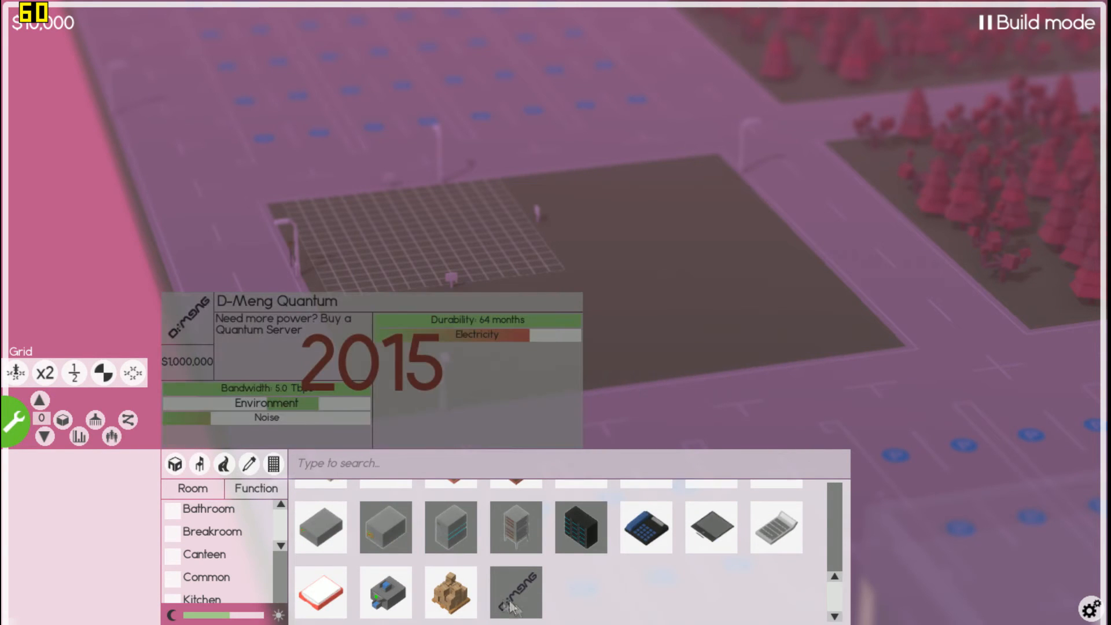
mouse_move(527, 604)
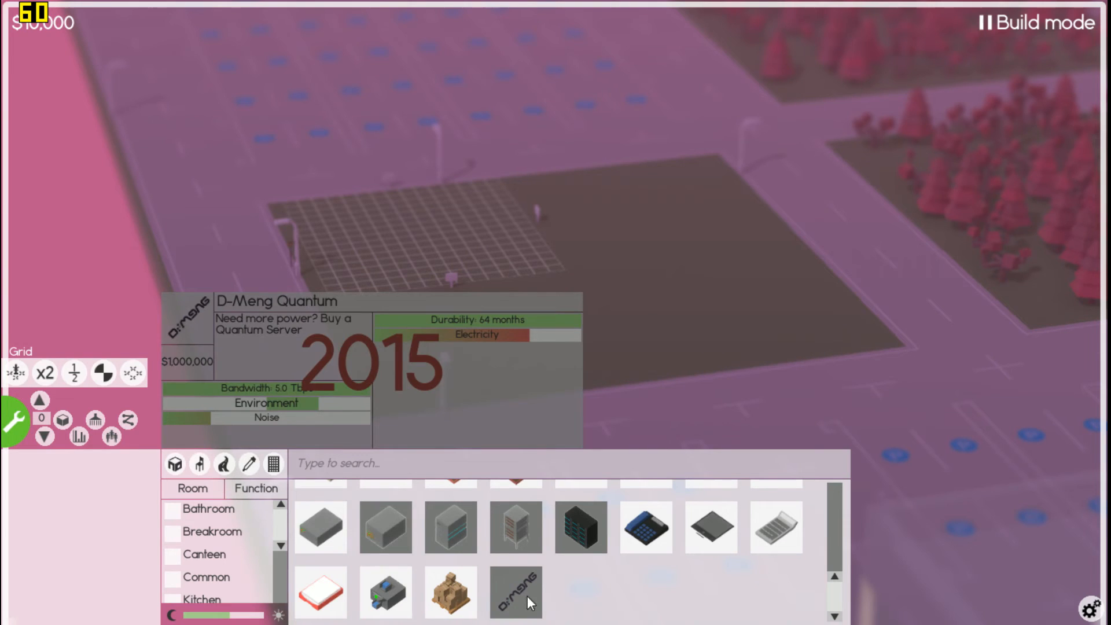
mouse_move(503, 613)
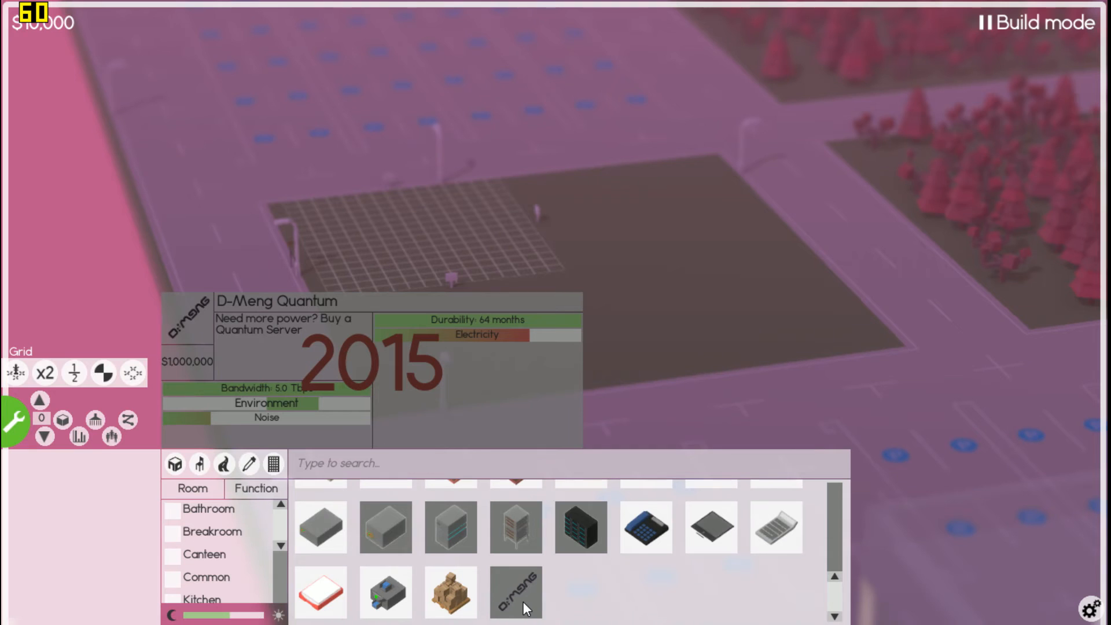
mouse_move(541, 598)
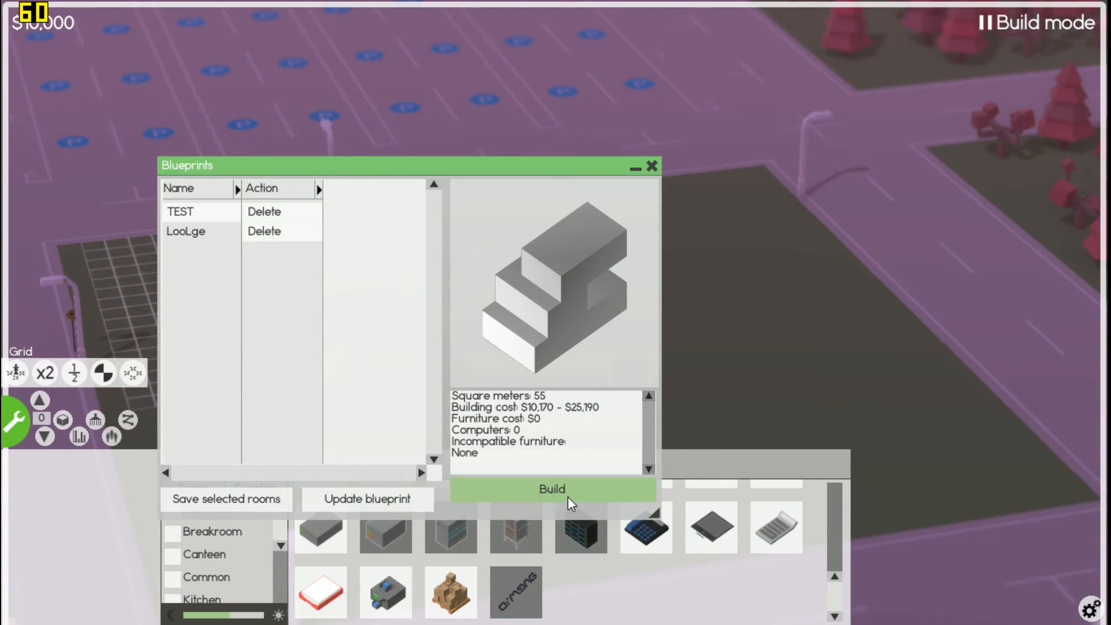
left_click(551, 488)
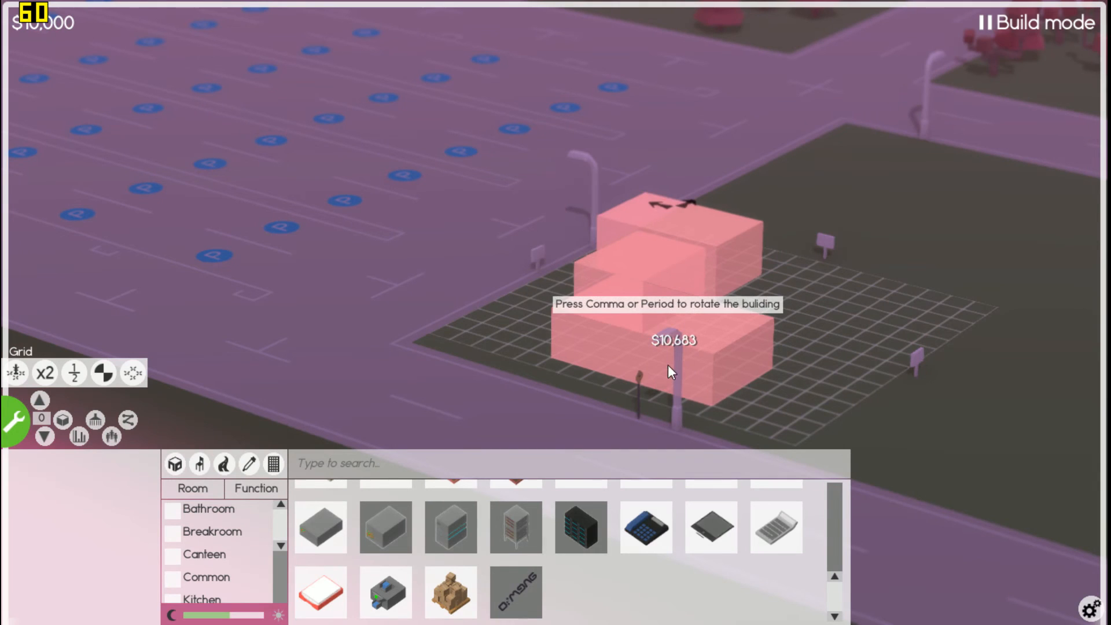
mouse_move(651, 356)
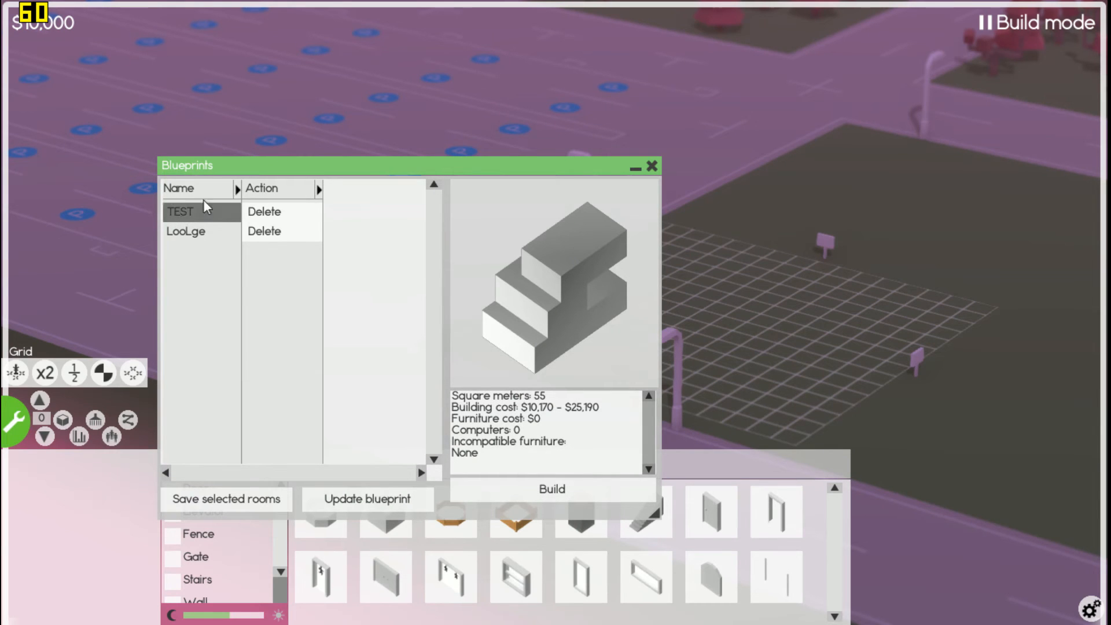
left_click(550, 488)
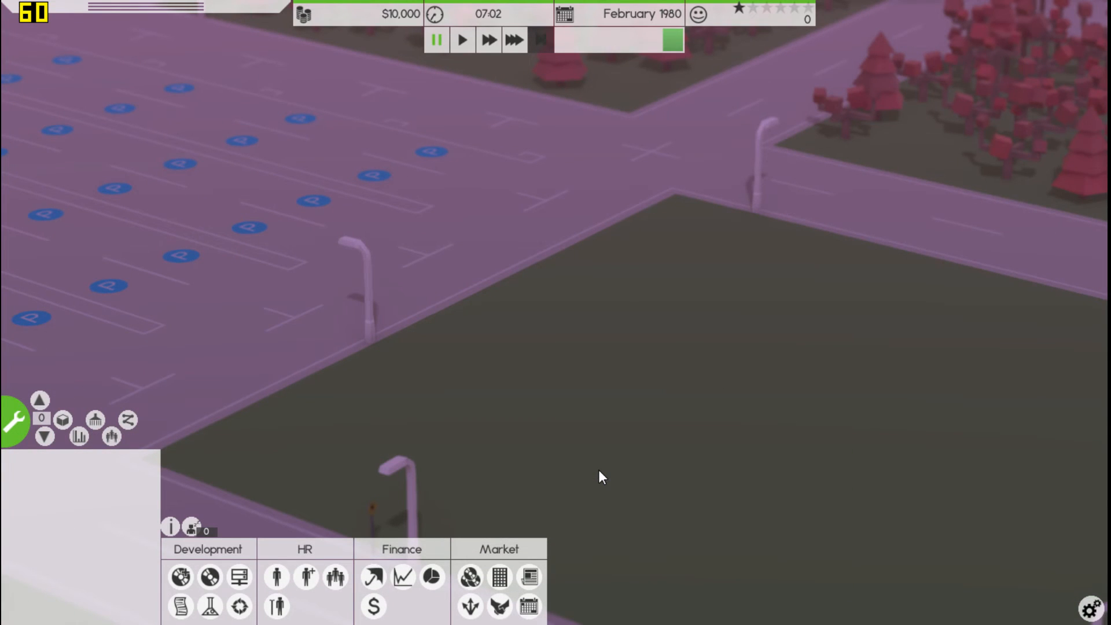
mouse_move(471, 576)
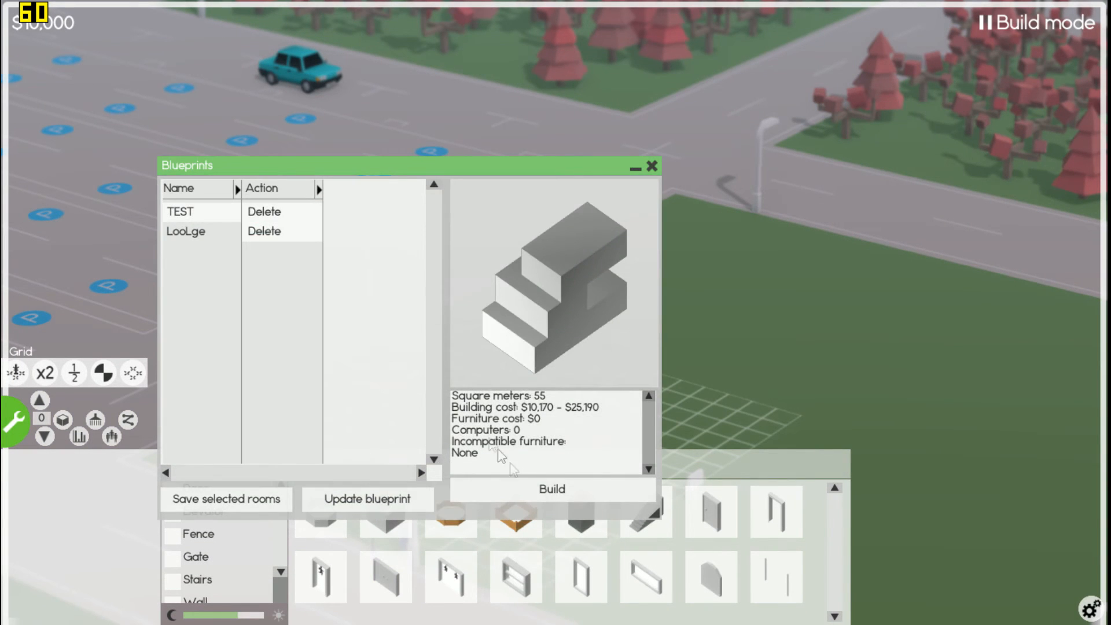
left_click(550, 488)
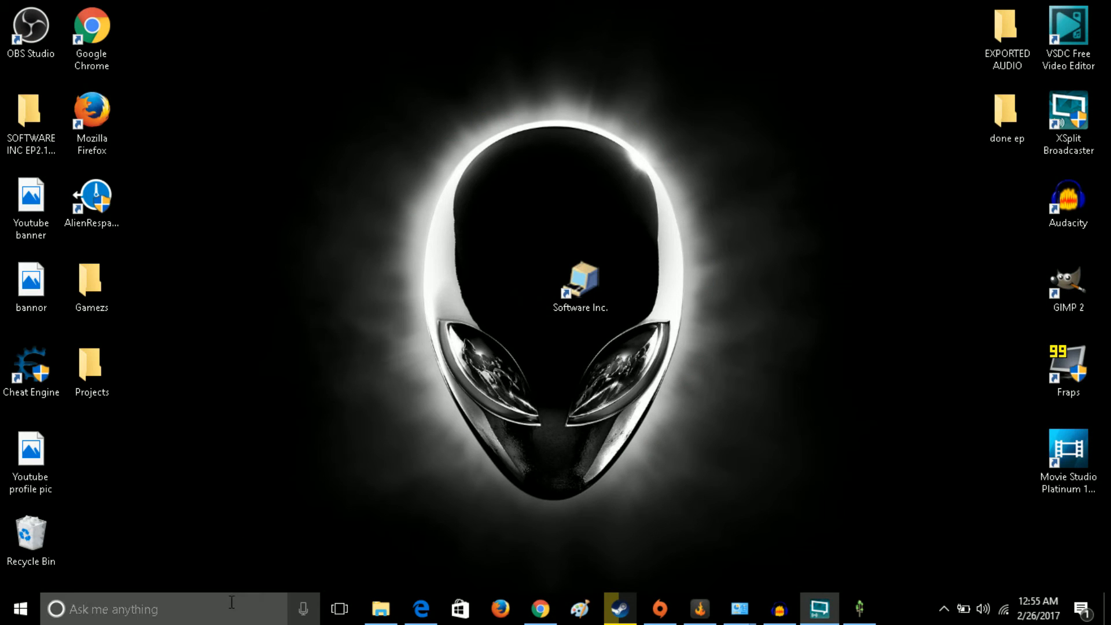
mouse_move(721, 583)
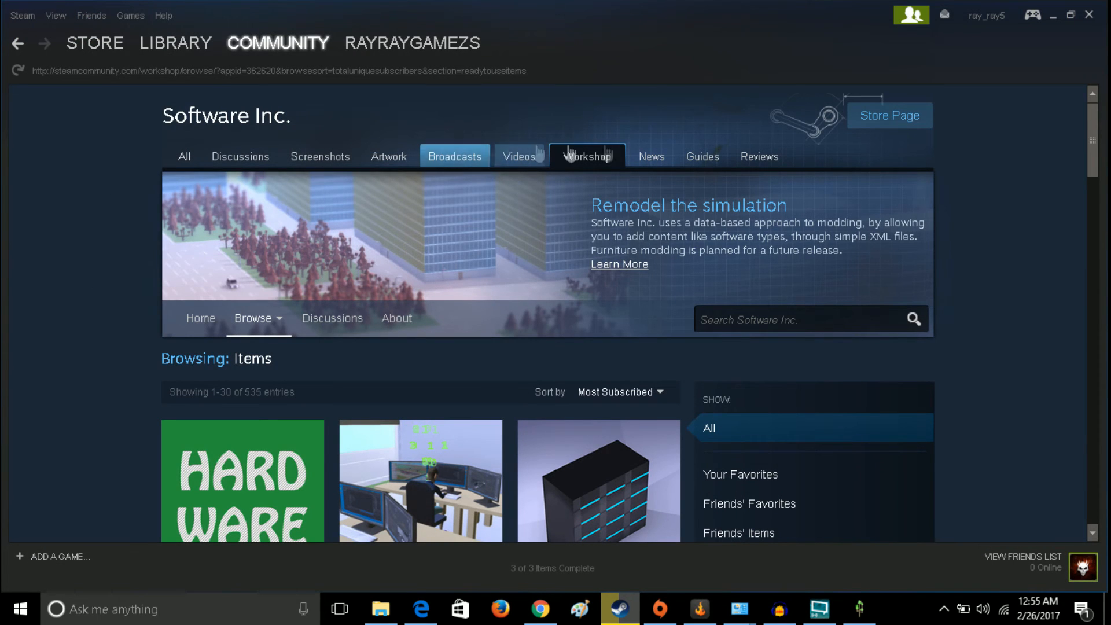
mouse_move(388, 156)
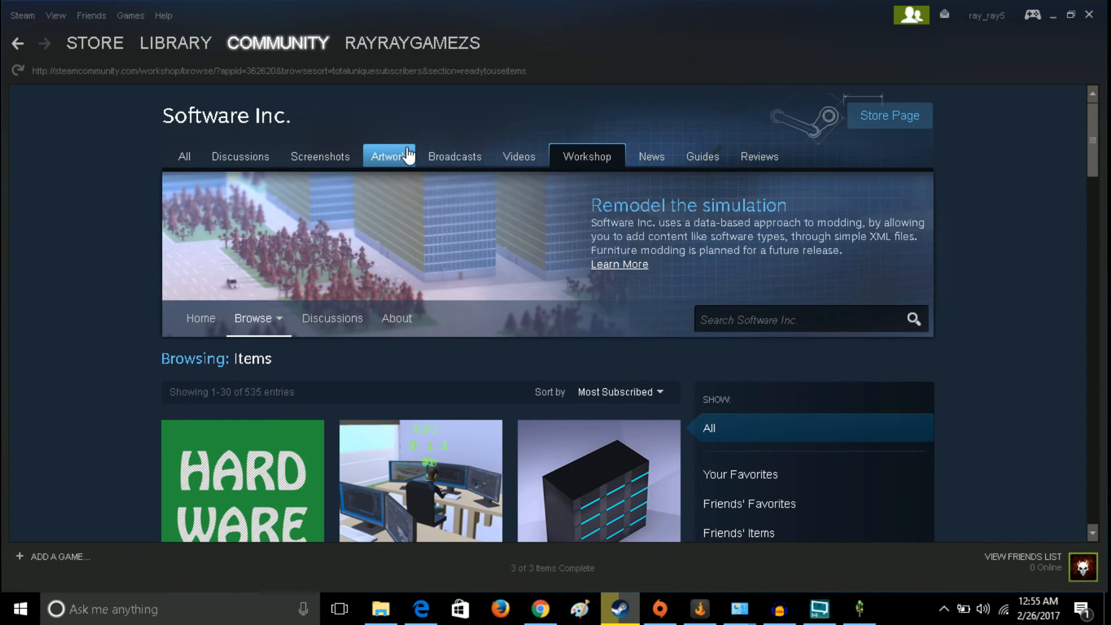
mouse_move(374, 162)
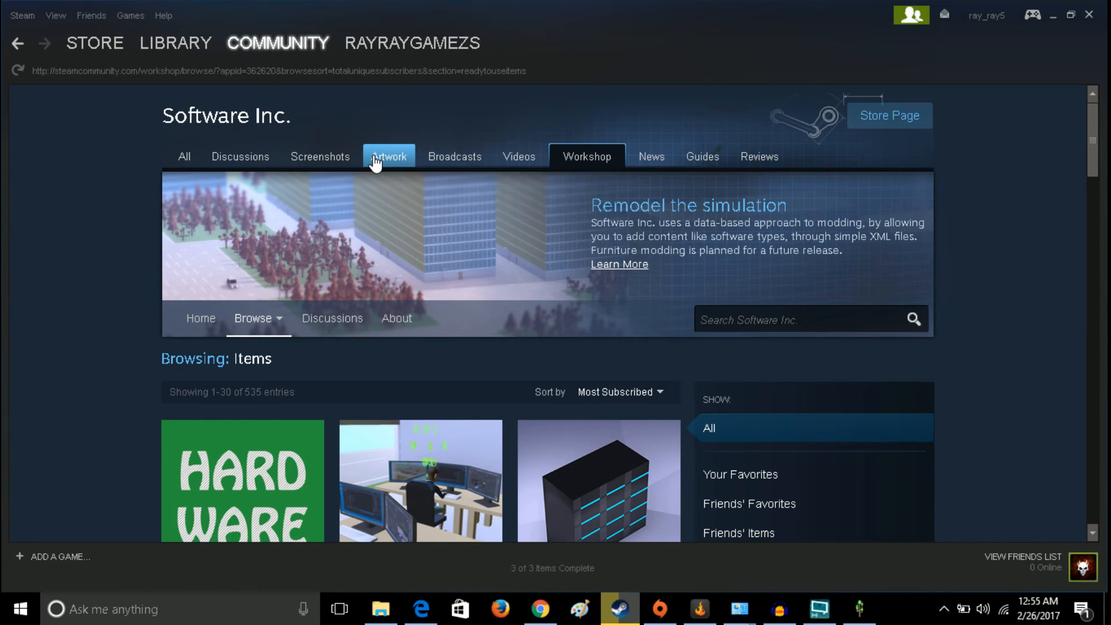
mouse_move(637, 185)
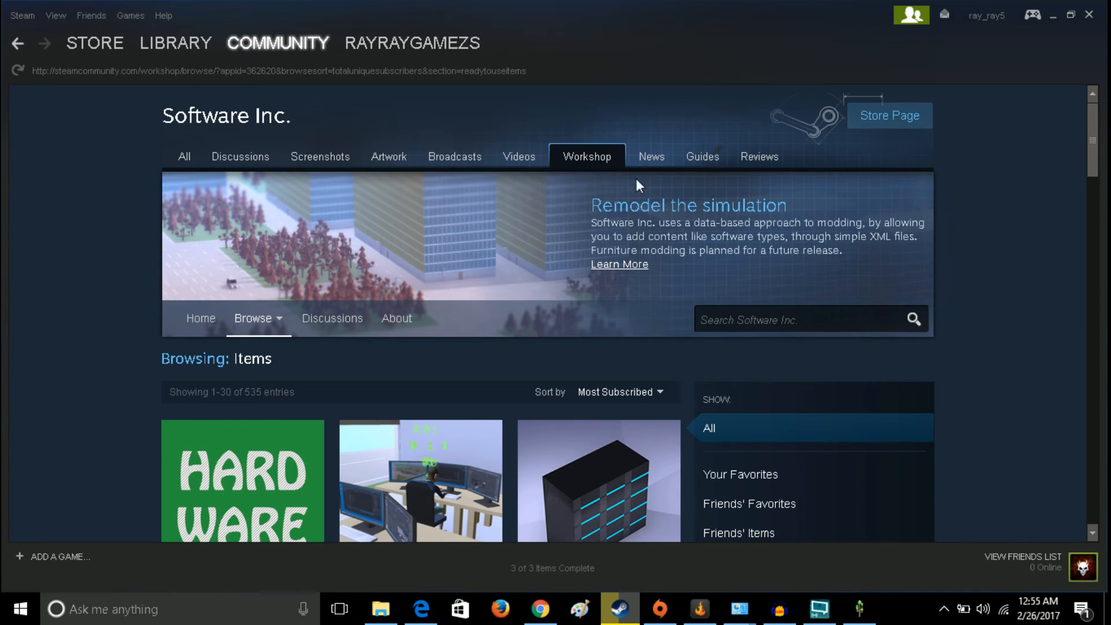
mouse_move(466, 213)
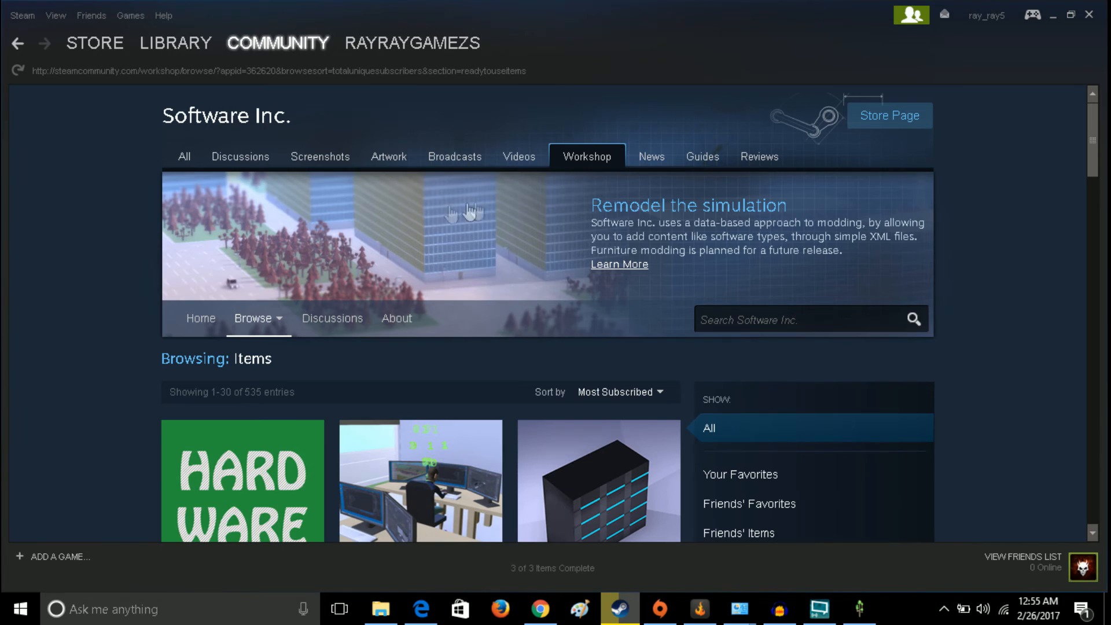
mouse_move(809, 187)
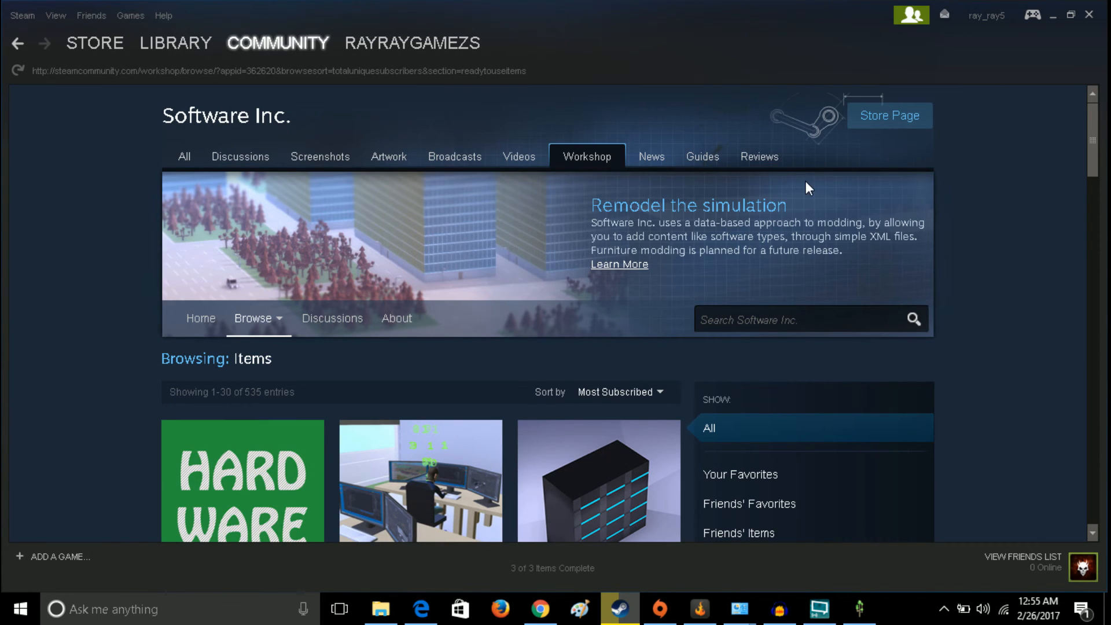
mouse_move(240, 156)
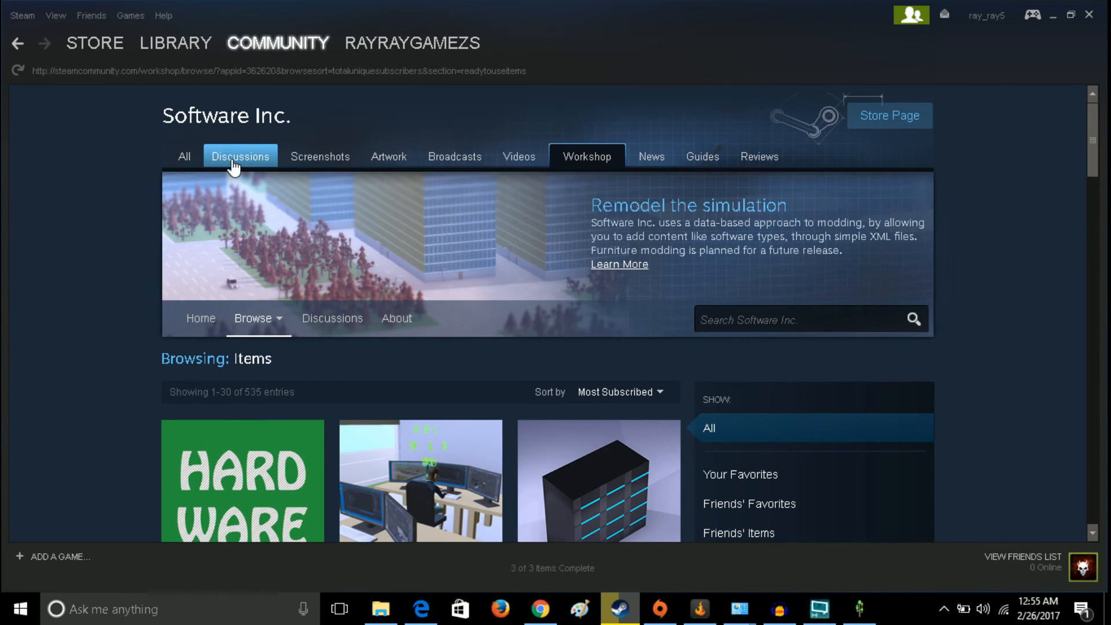
- Start a new forum discussion titled 'hey help me please'
left_click(240, 156)
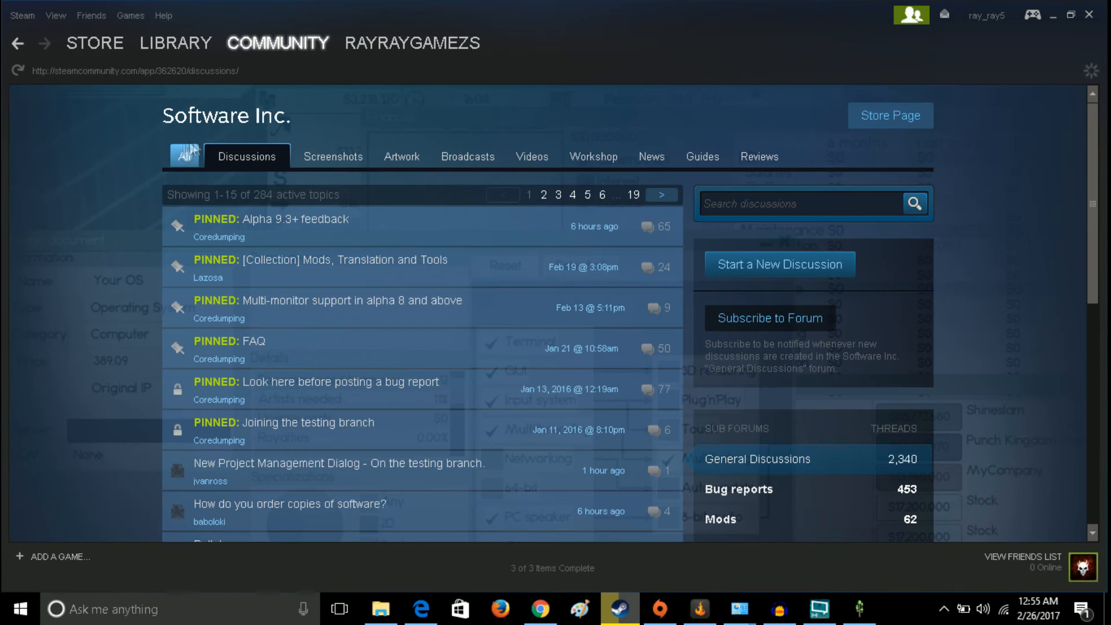
mouse_move(778, 244)
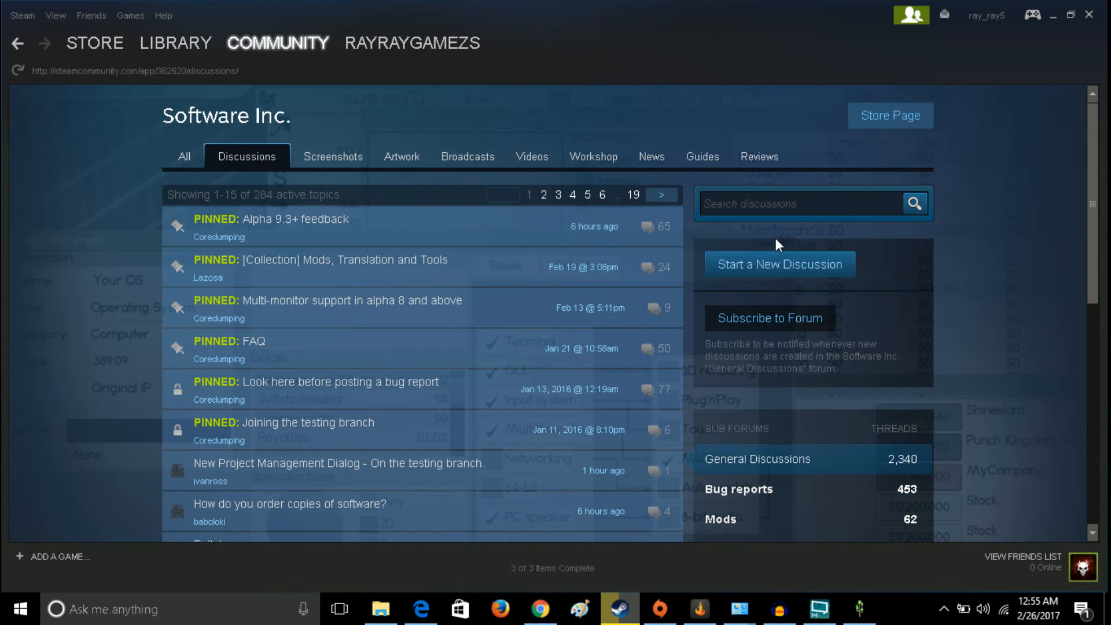
left_click(778, 264)
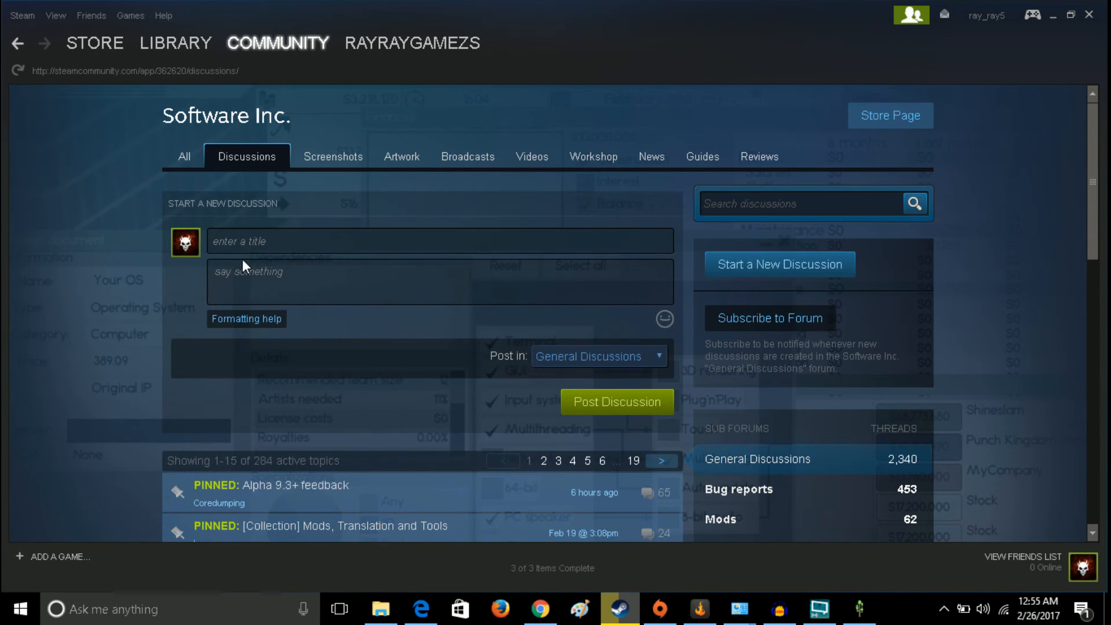
type("hey help me pl")
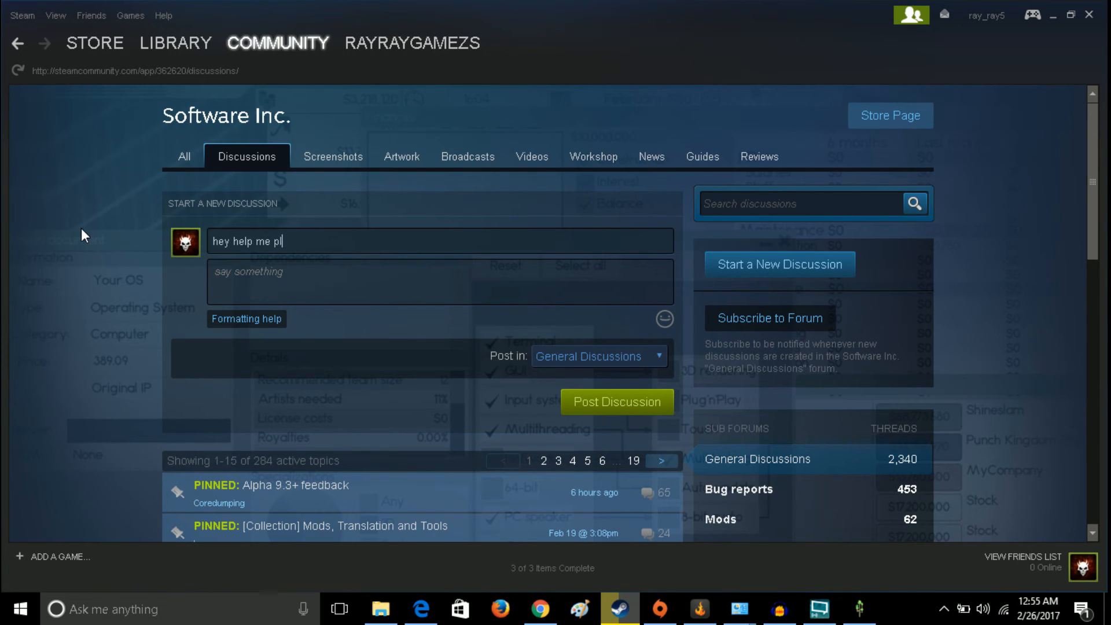
type("ease")
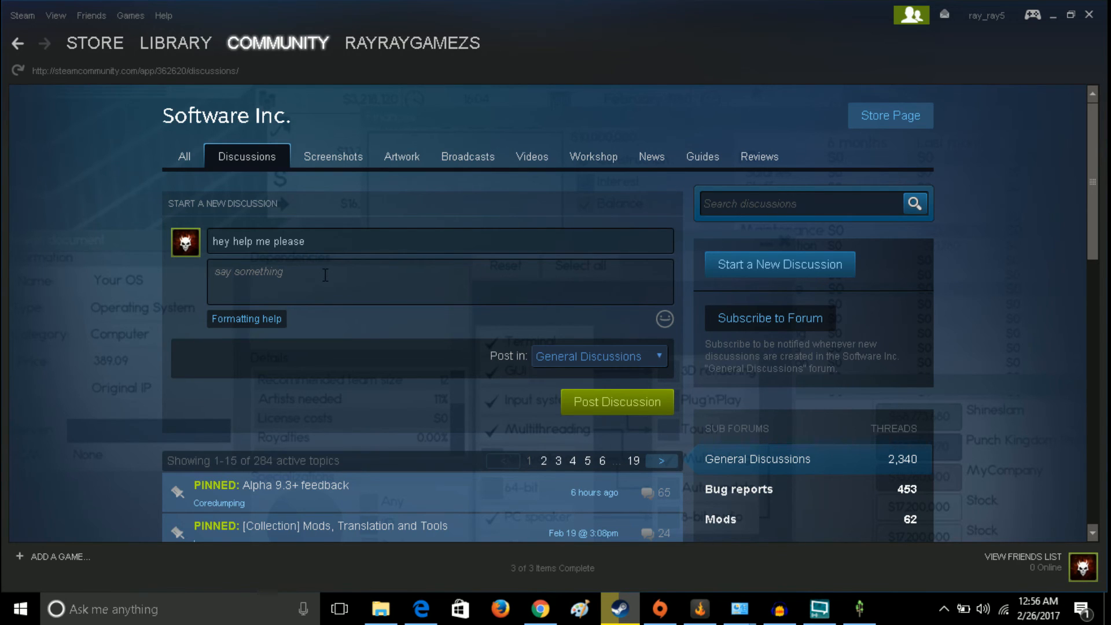
- Write the message asking how to make employees work faster
type("how to nake")
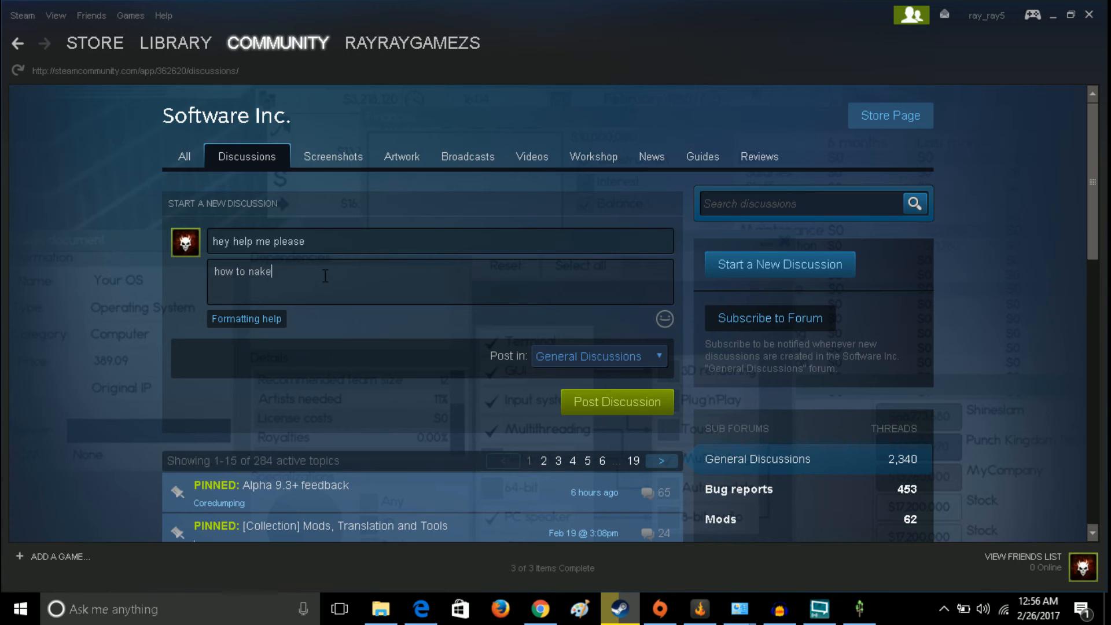
type("make")
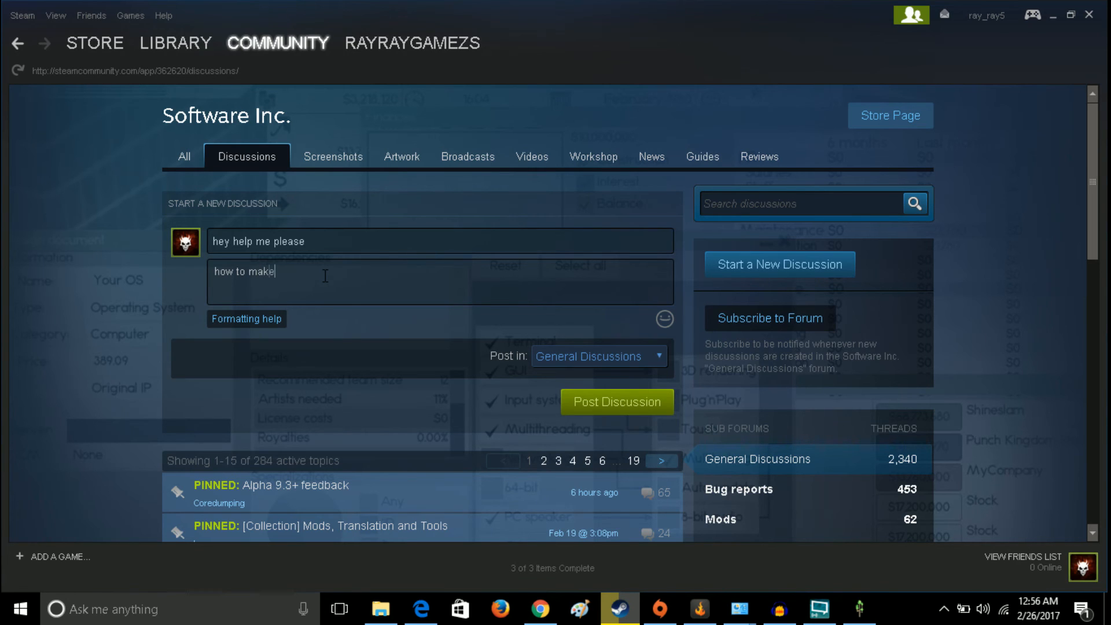
type("employ")
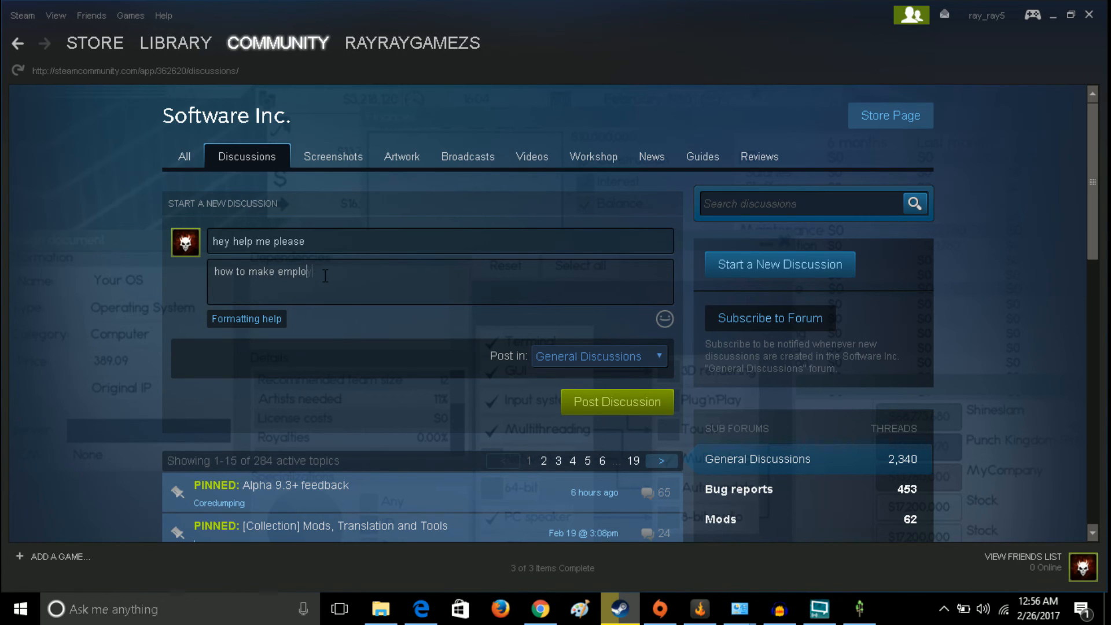
type("yies wo")
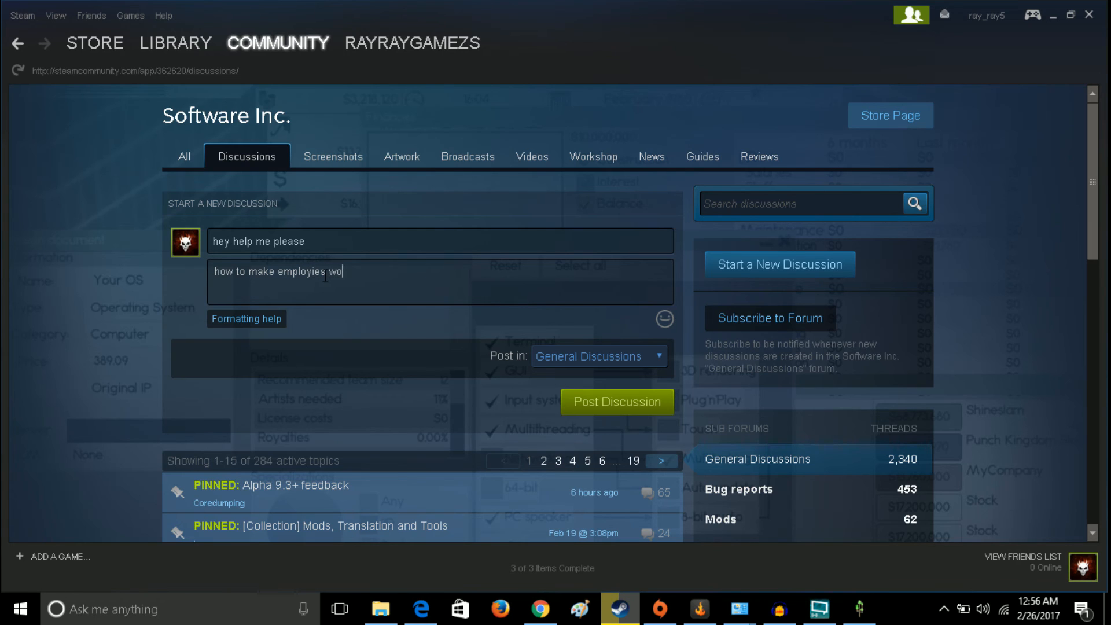
type("rk fast")
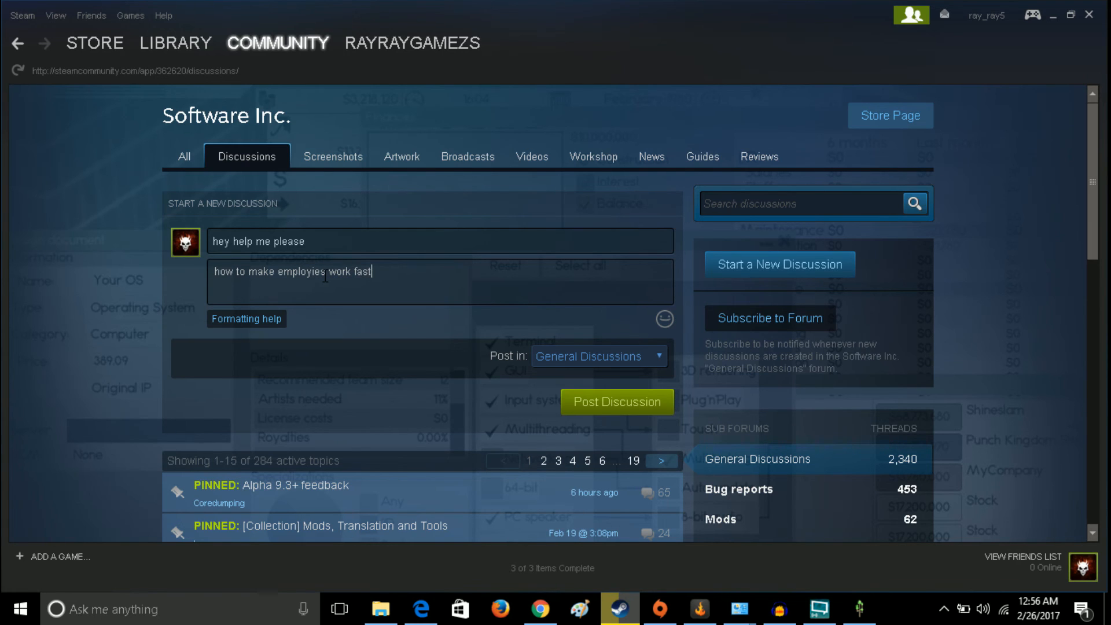
type("er")
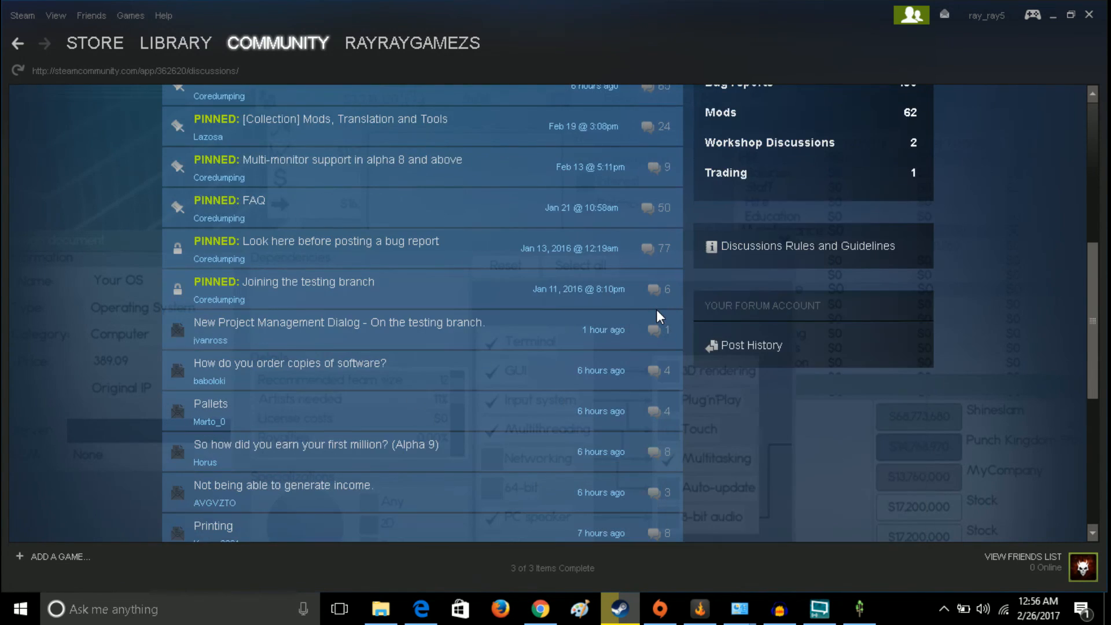
mouse_move(622, 370)
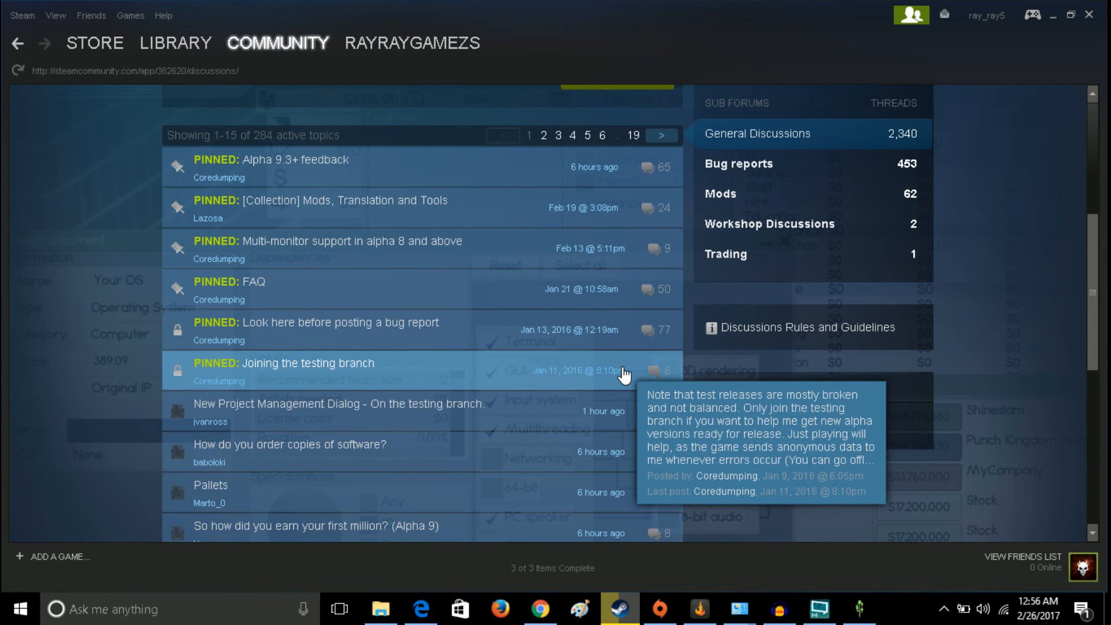
mouse_move(418, 414)
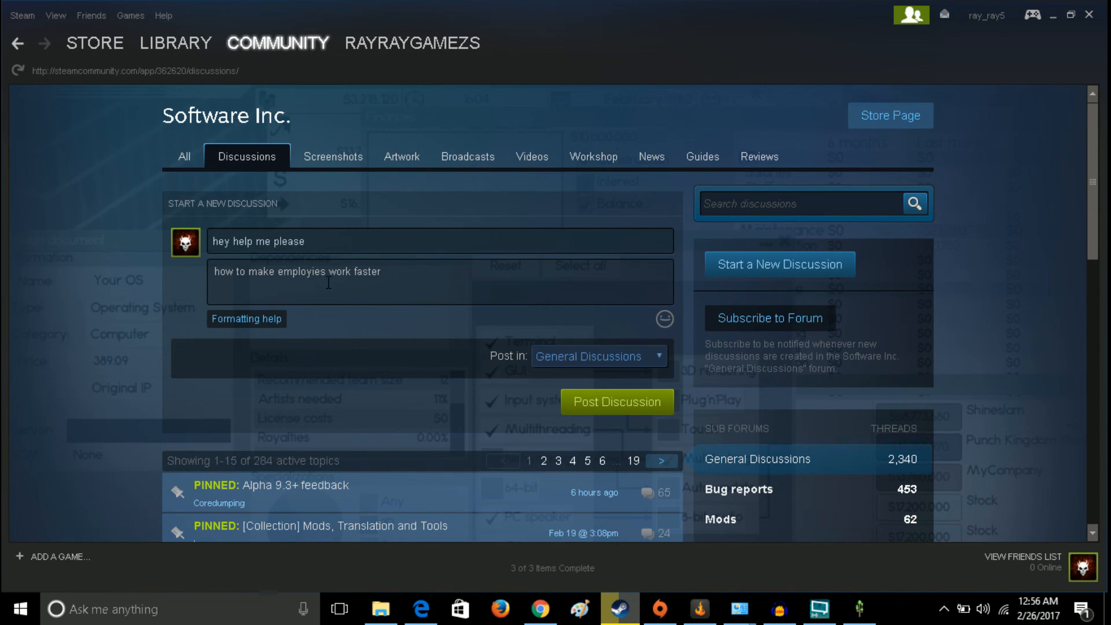
mouse_move(1062, 28)
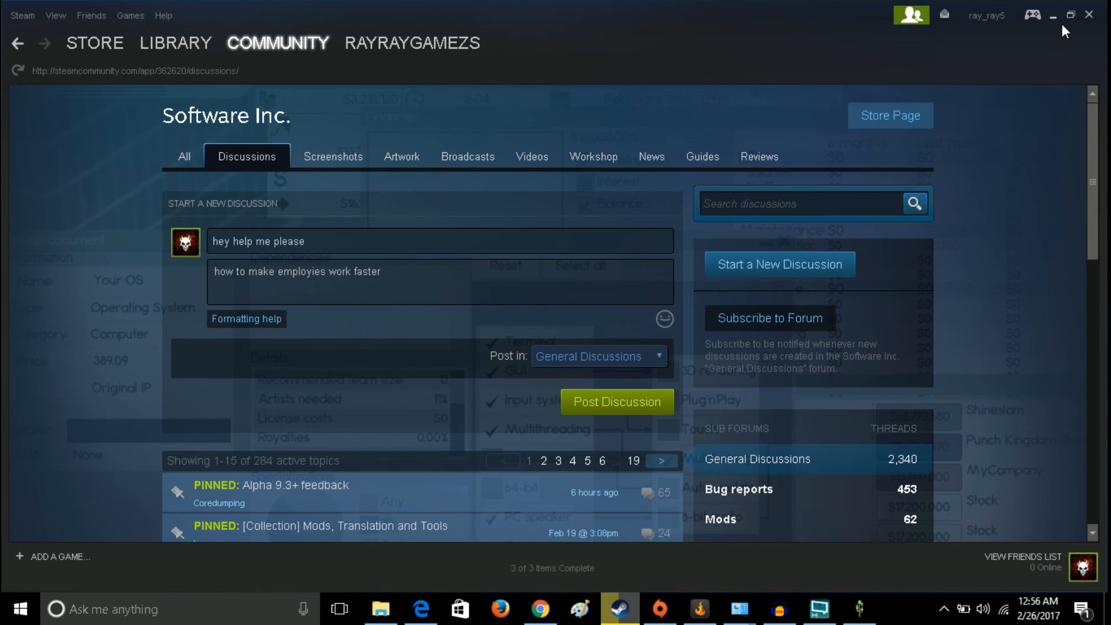